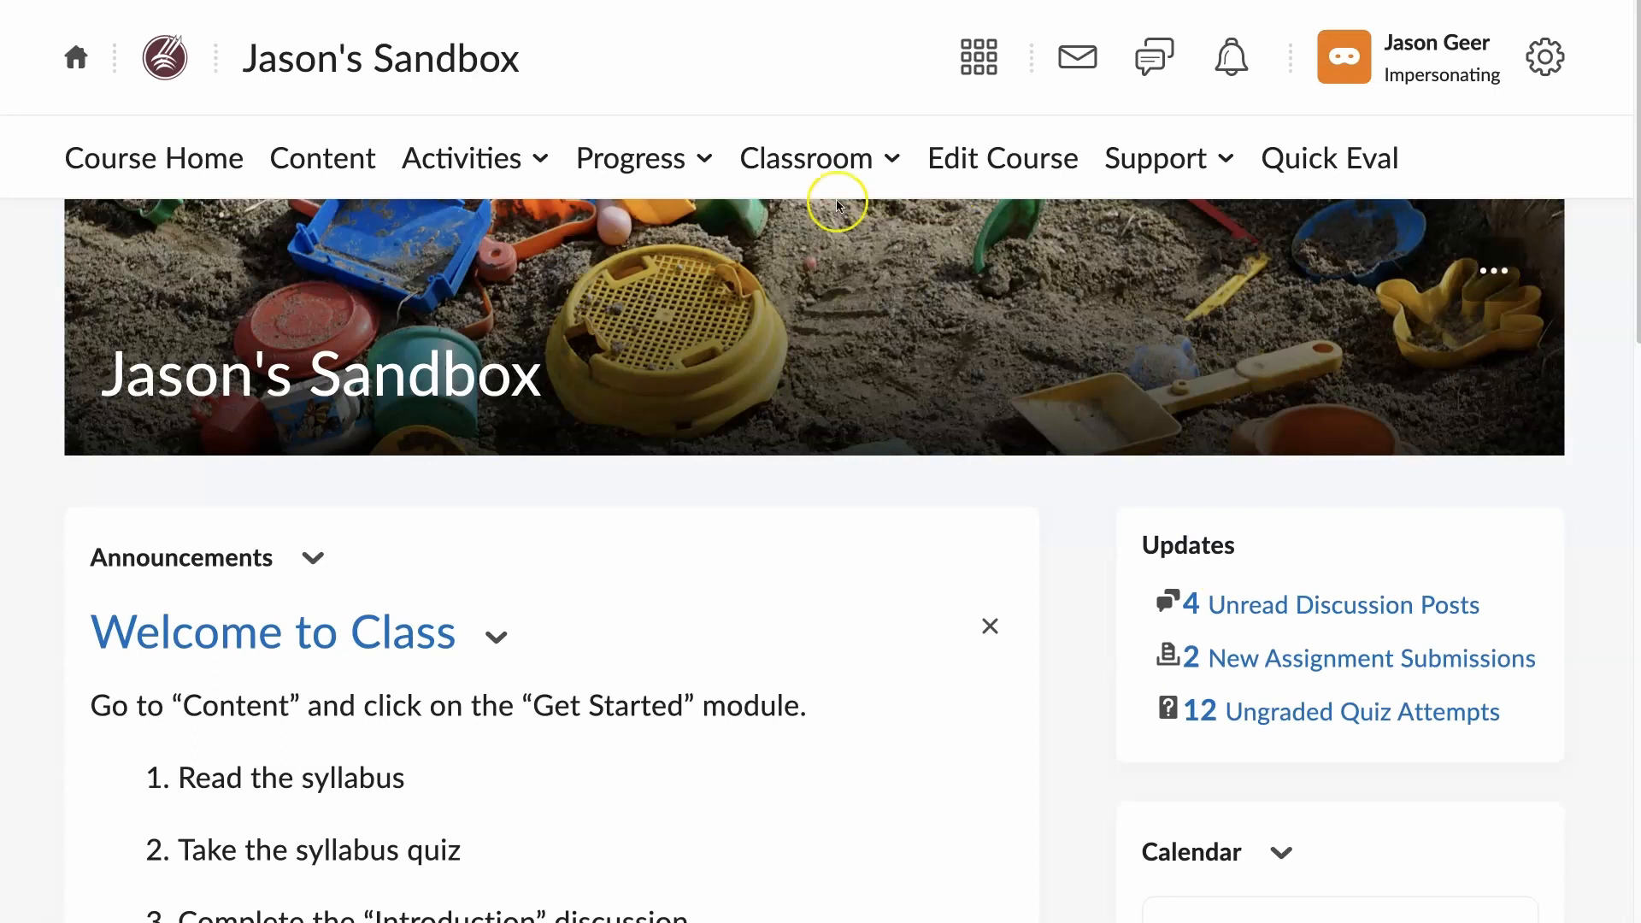
# Open Progress > Grades and scroll to the still-empty Chapters 1 2 and 3 column.
pyautogui.click(630, 159)
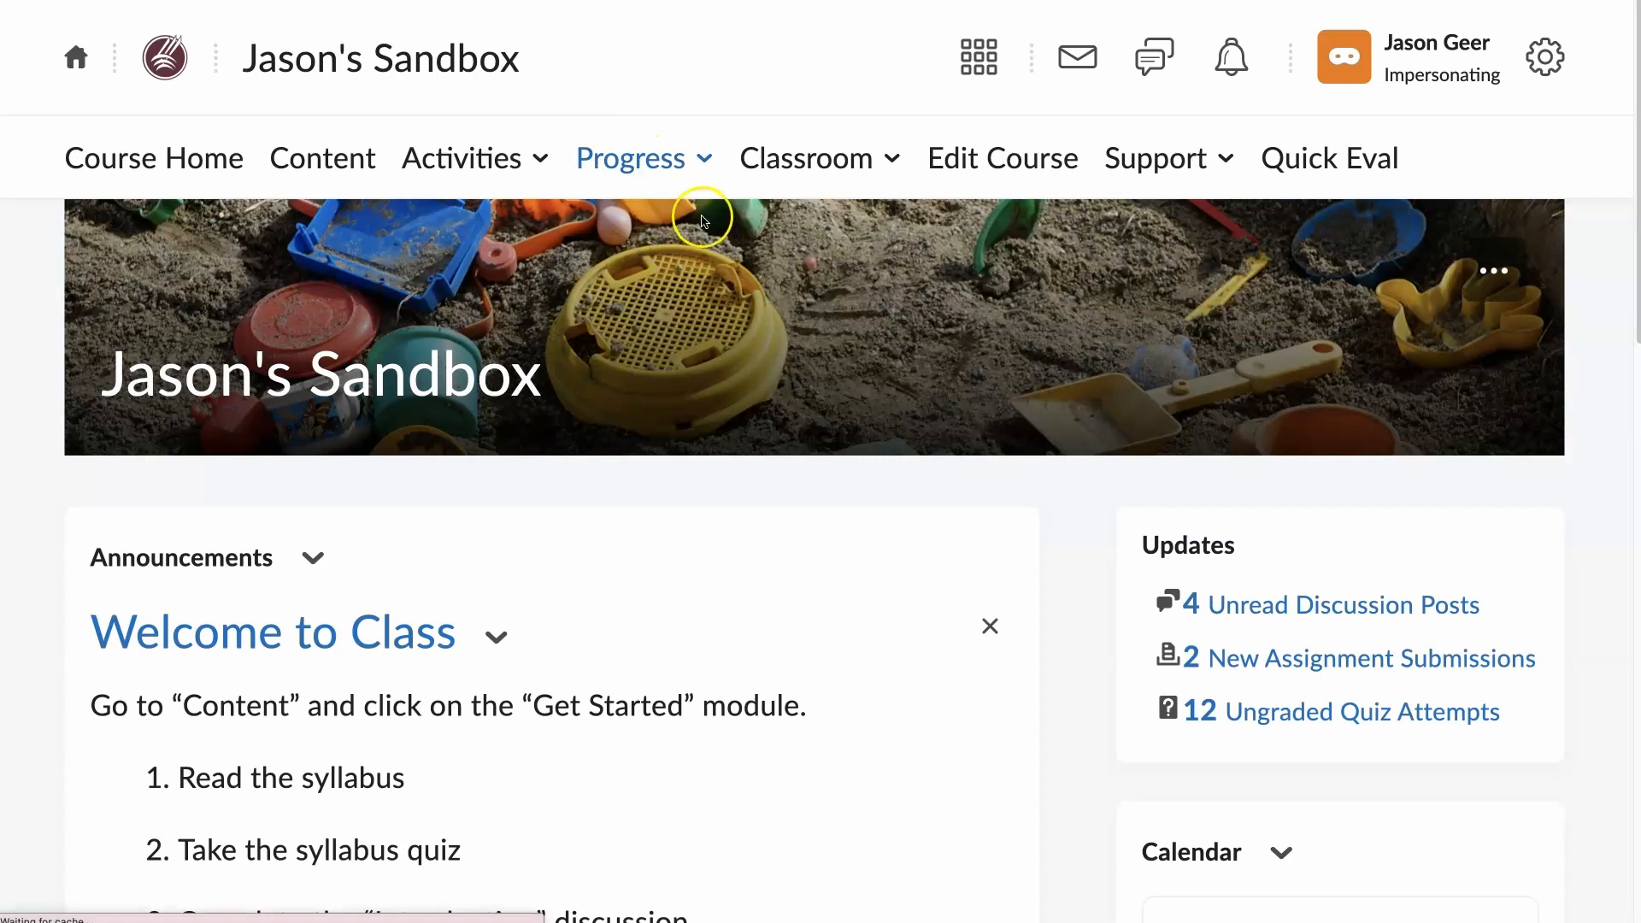
pyautogui.click(629, 158)
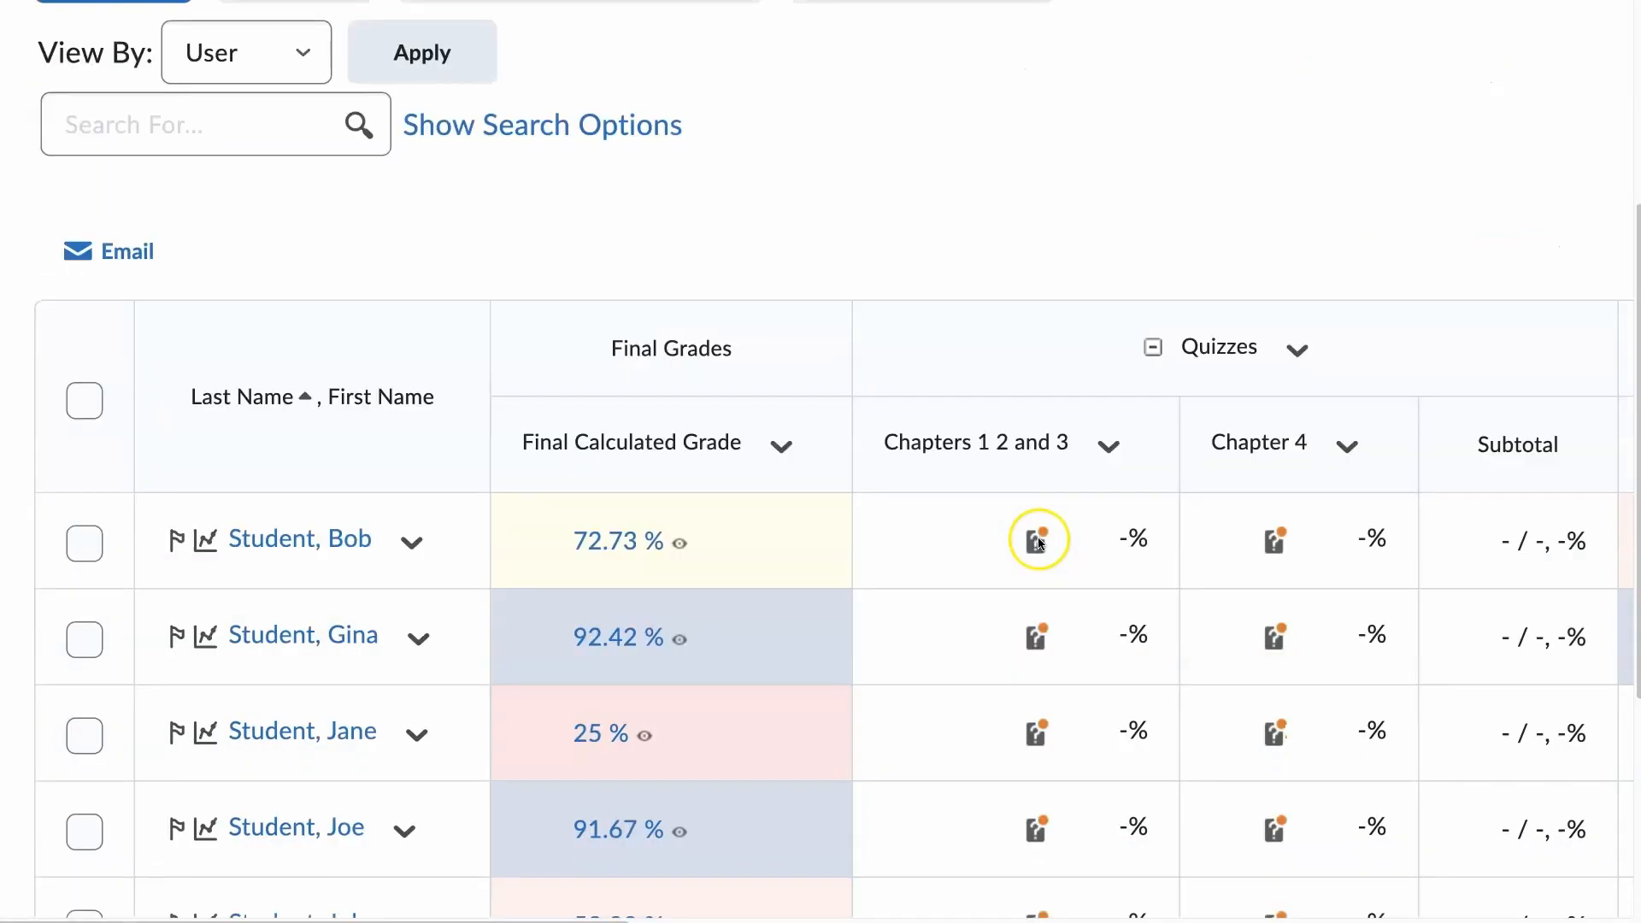
pyautogui.scroll(-3)
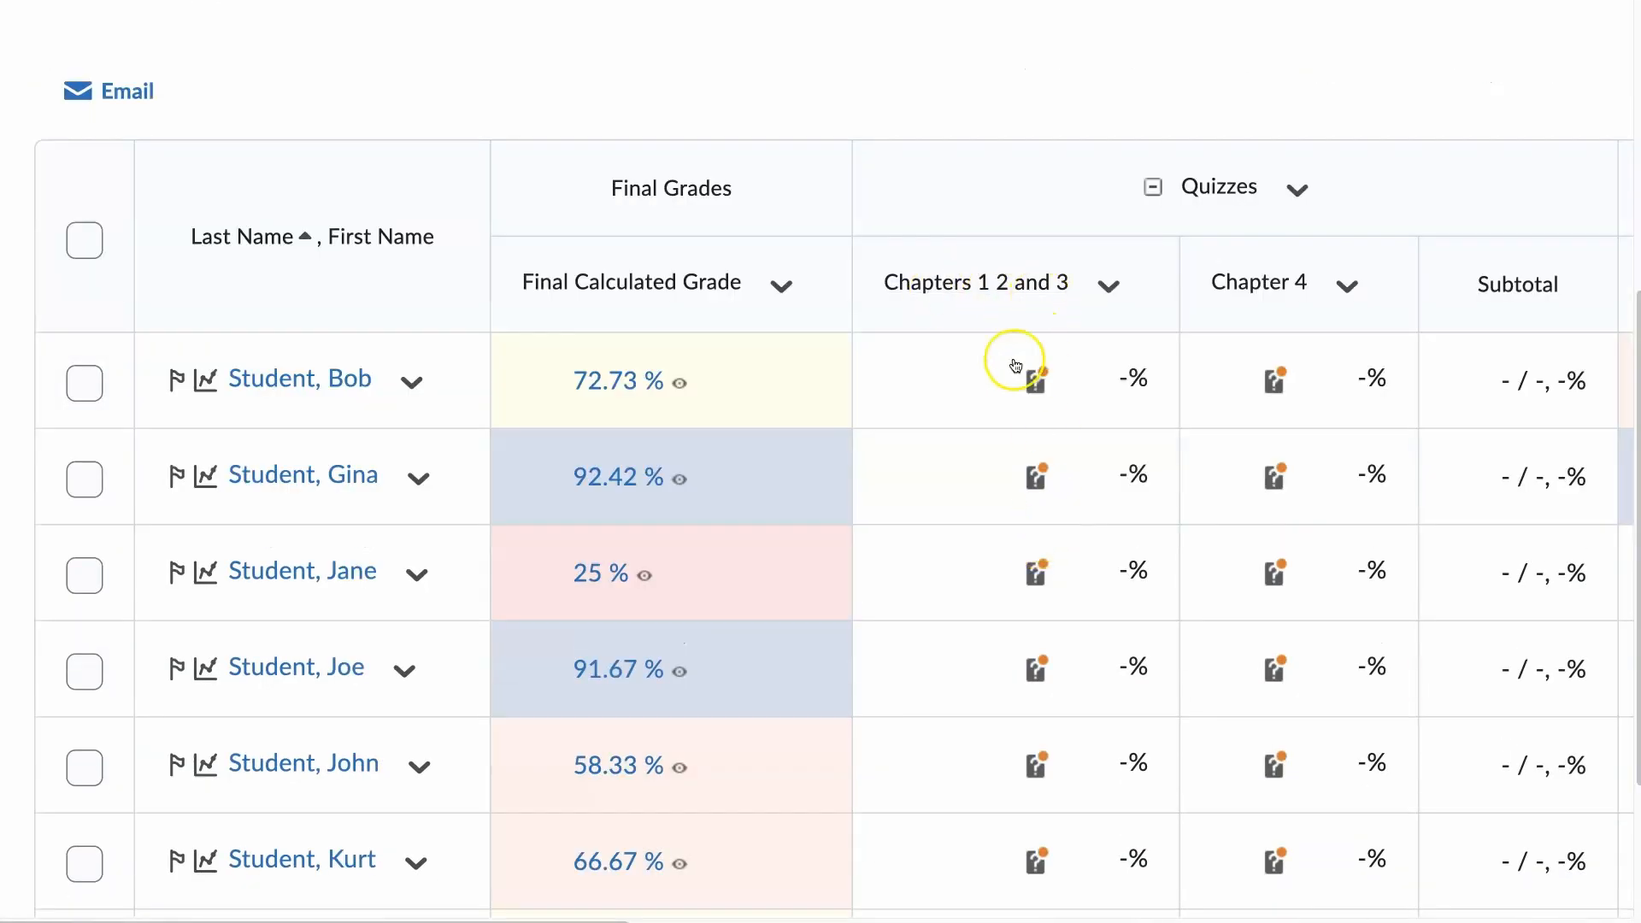
pyautogui.scroll(-3)
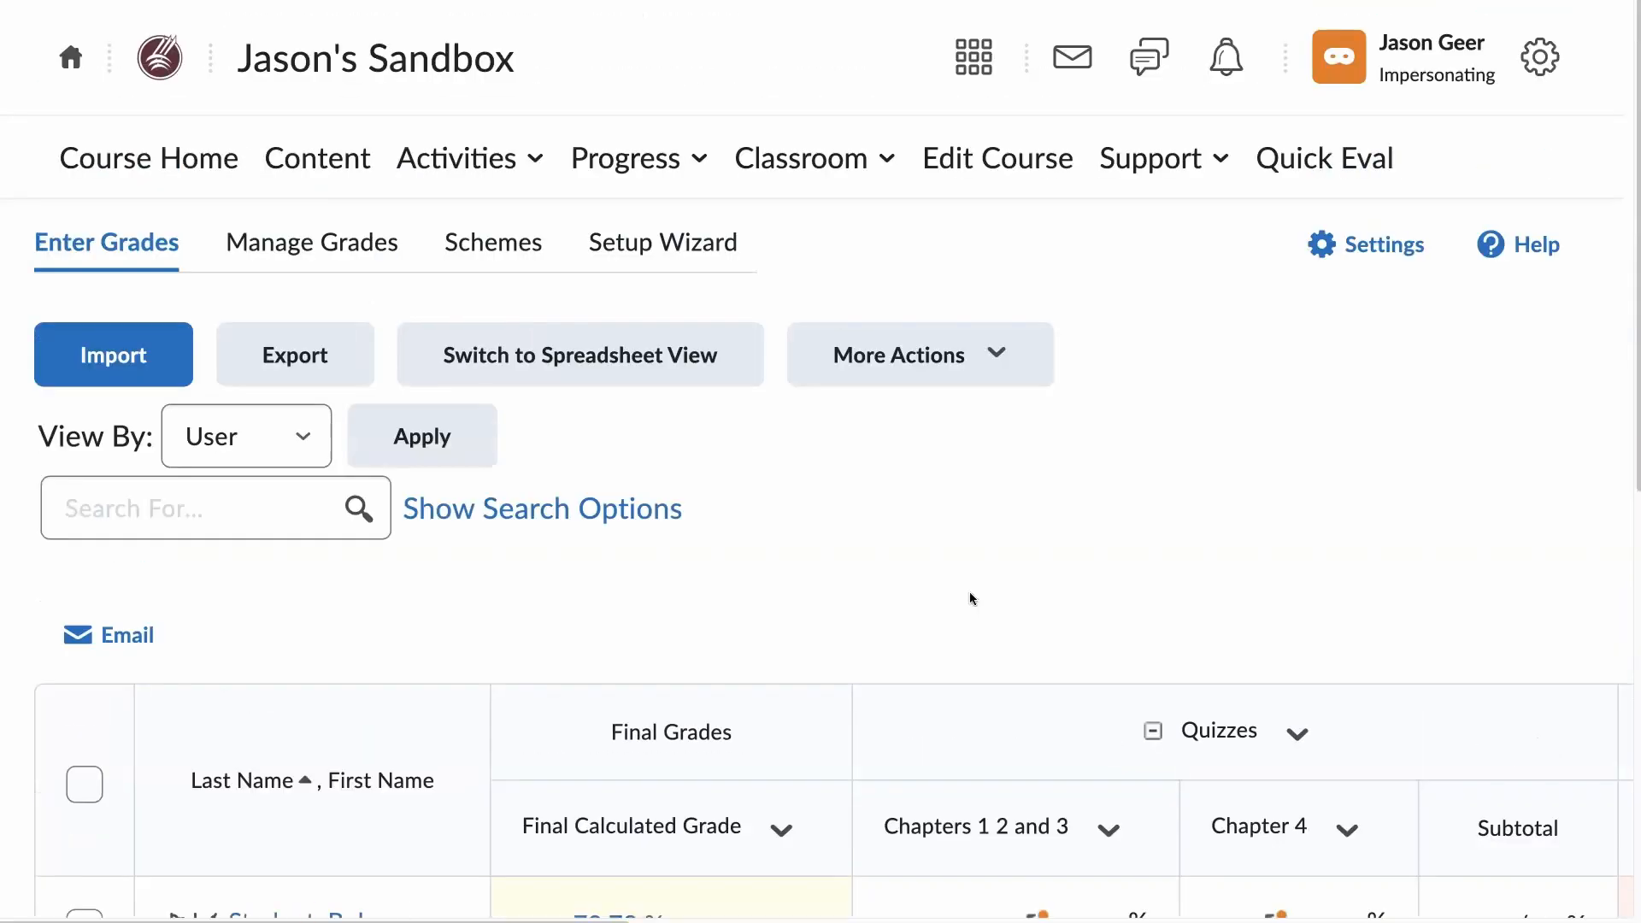
# Go to Activities > Quizzes and show the action menu for Chapters 1,2 and 3.
pyautogui.click(457, 158)
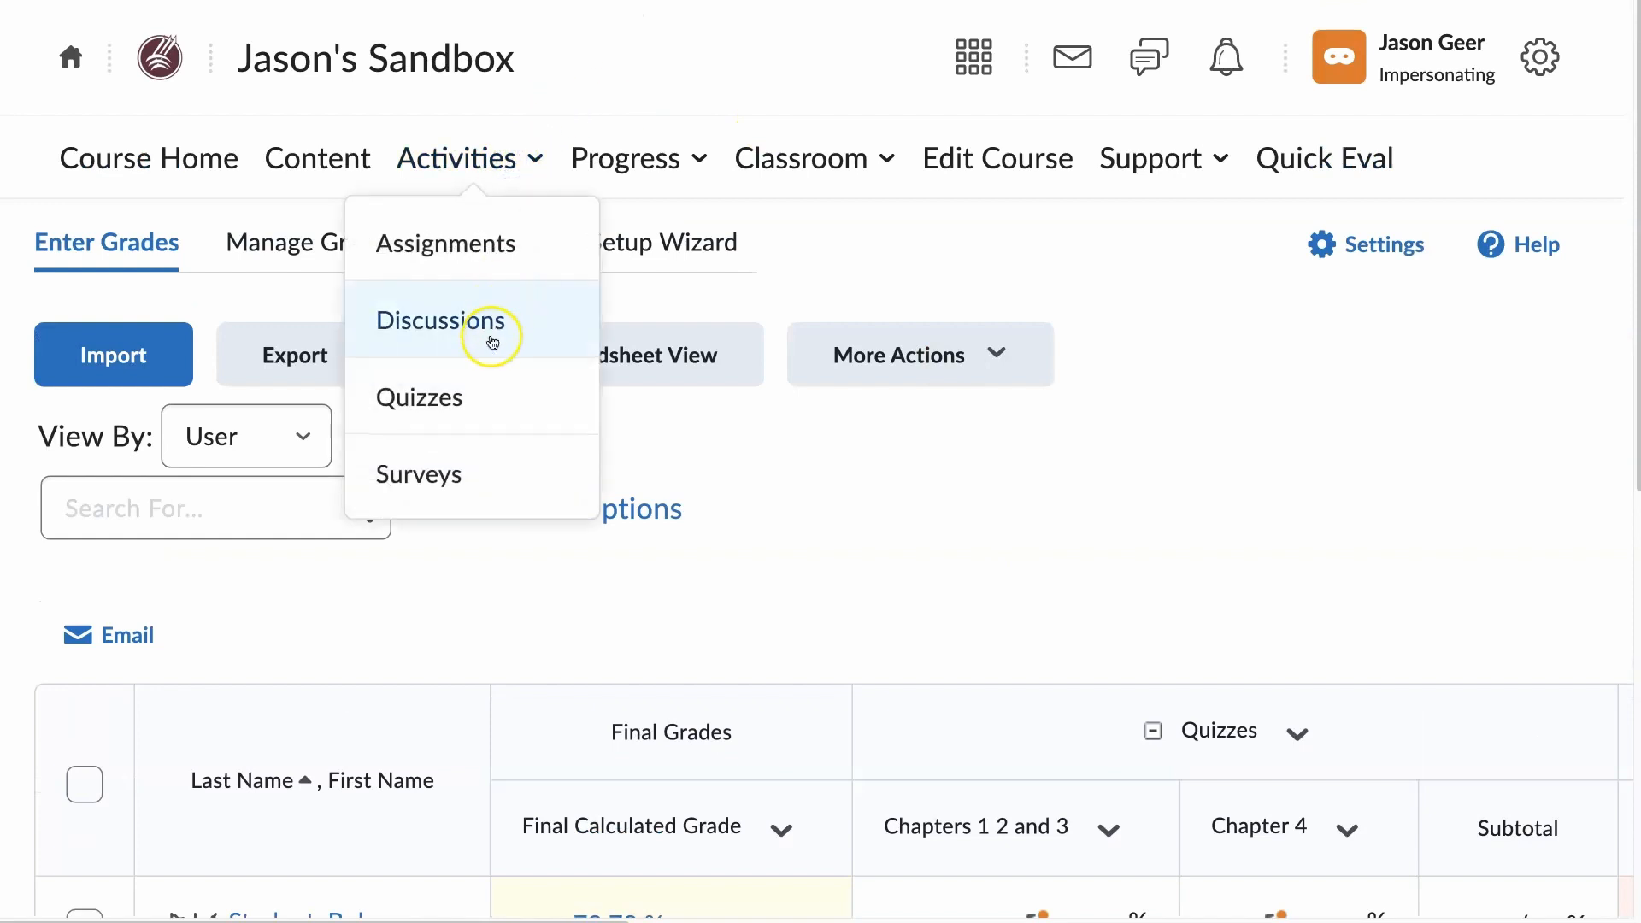
pyautogui.click(419, 397)
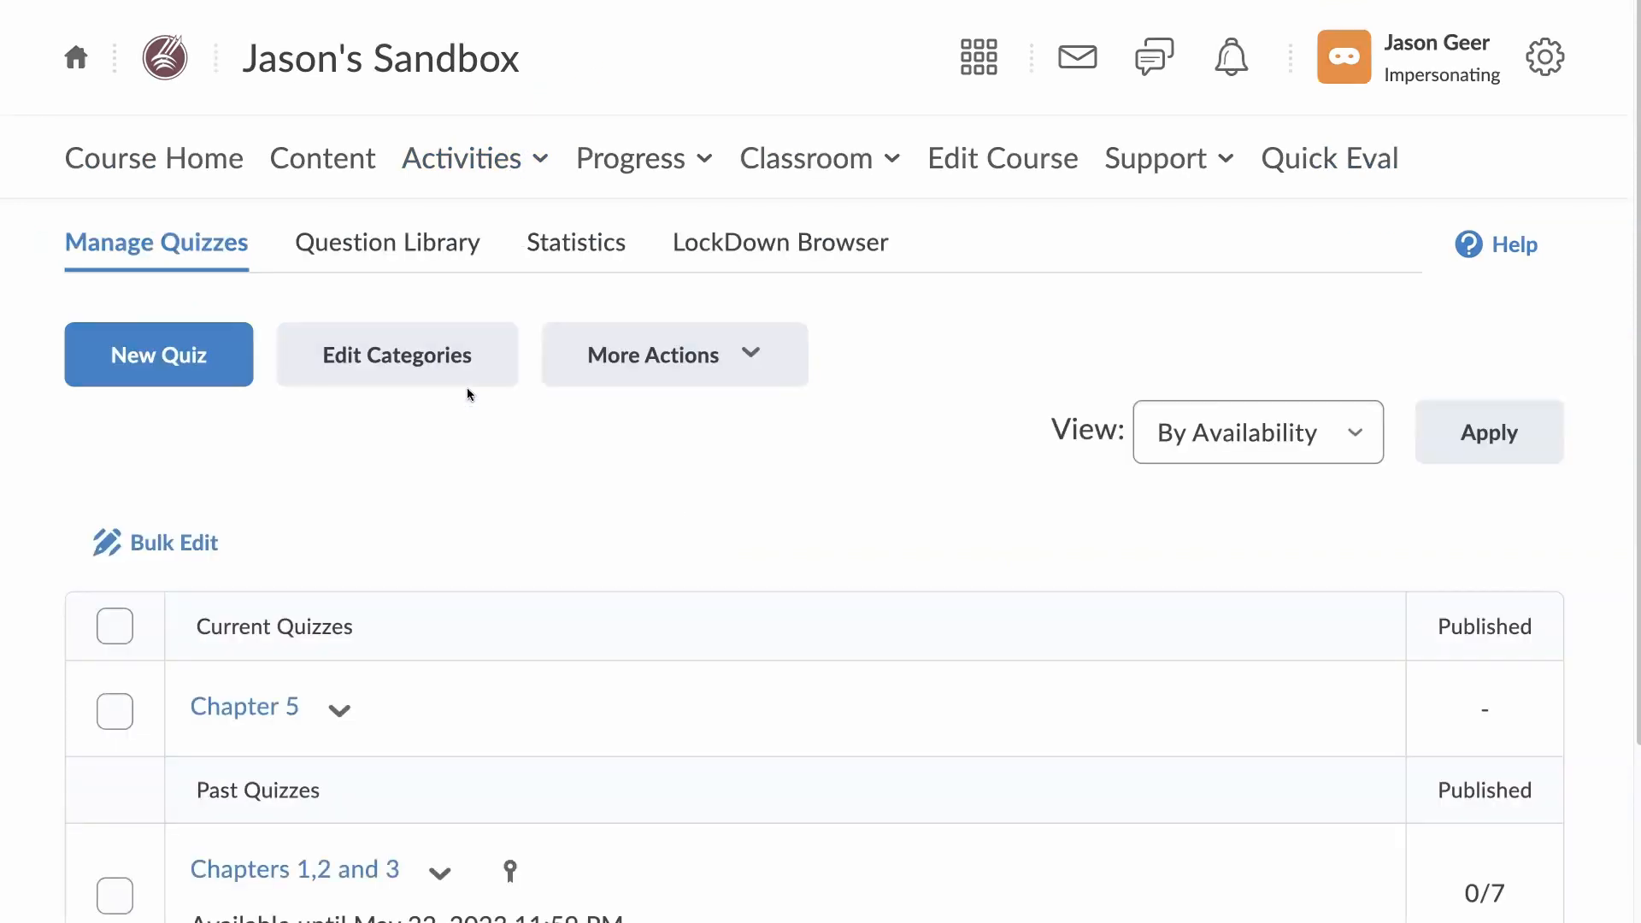
pyautogui.scroll(-3)
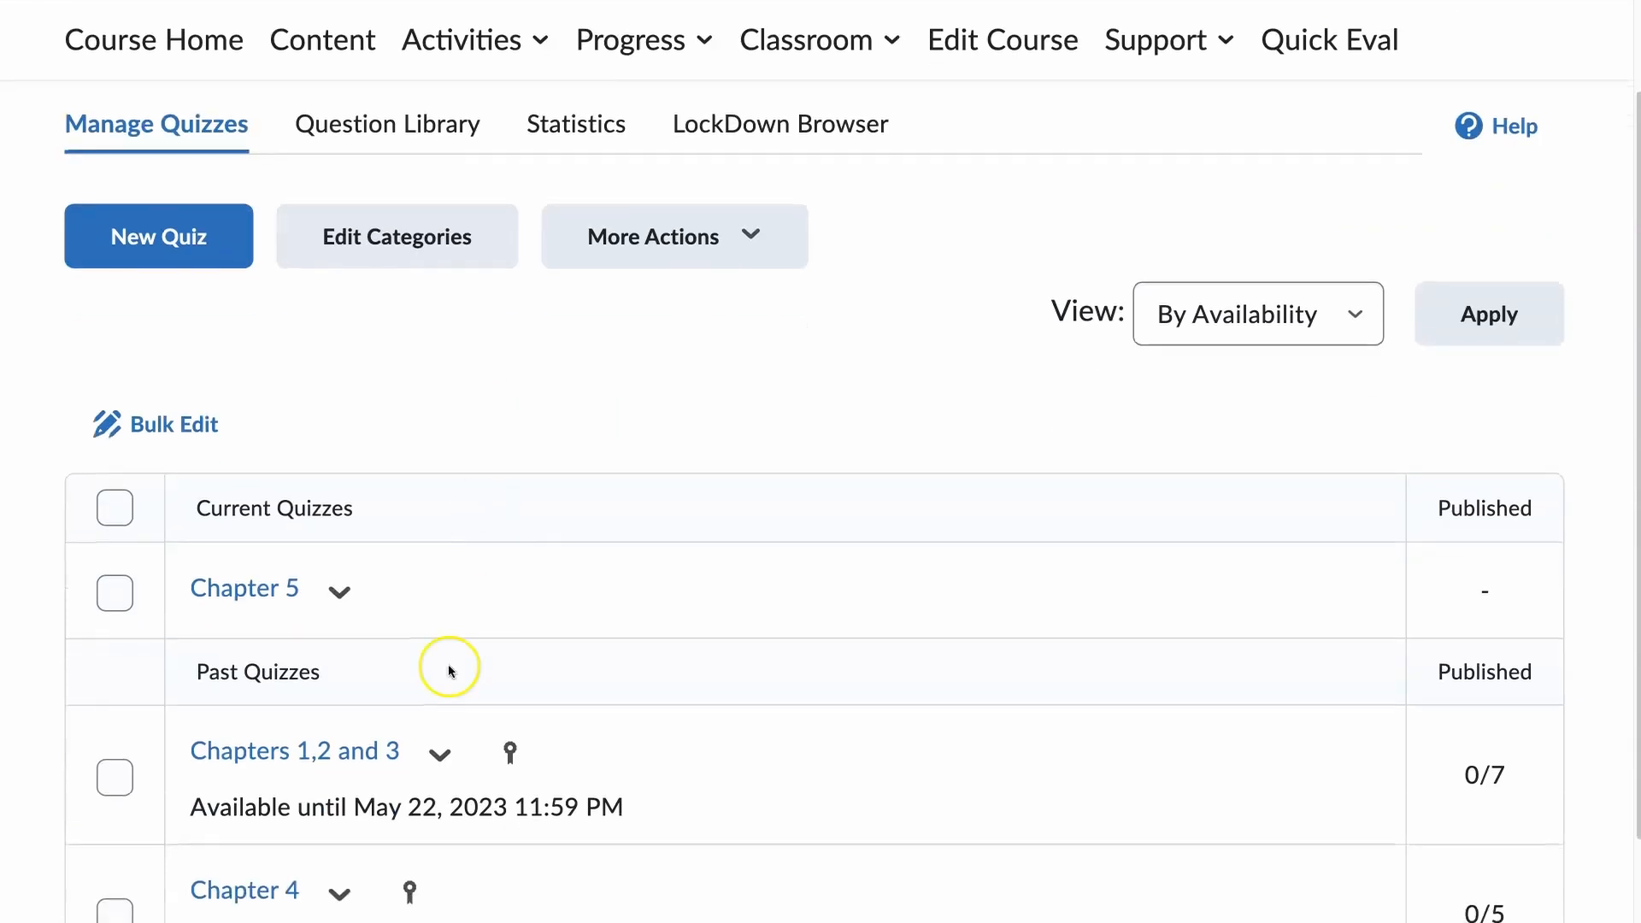
pyautogui.click(438, 752)
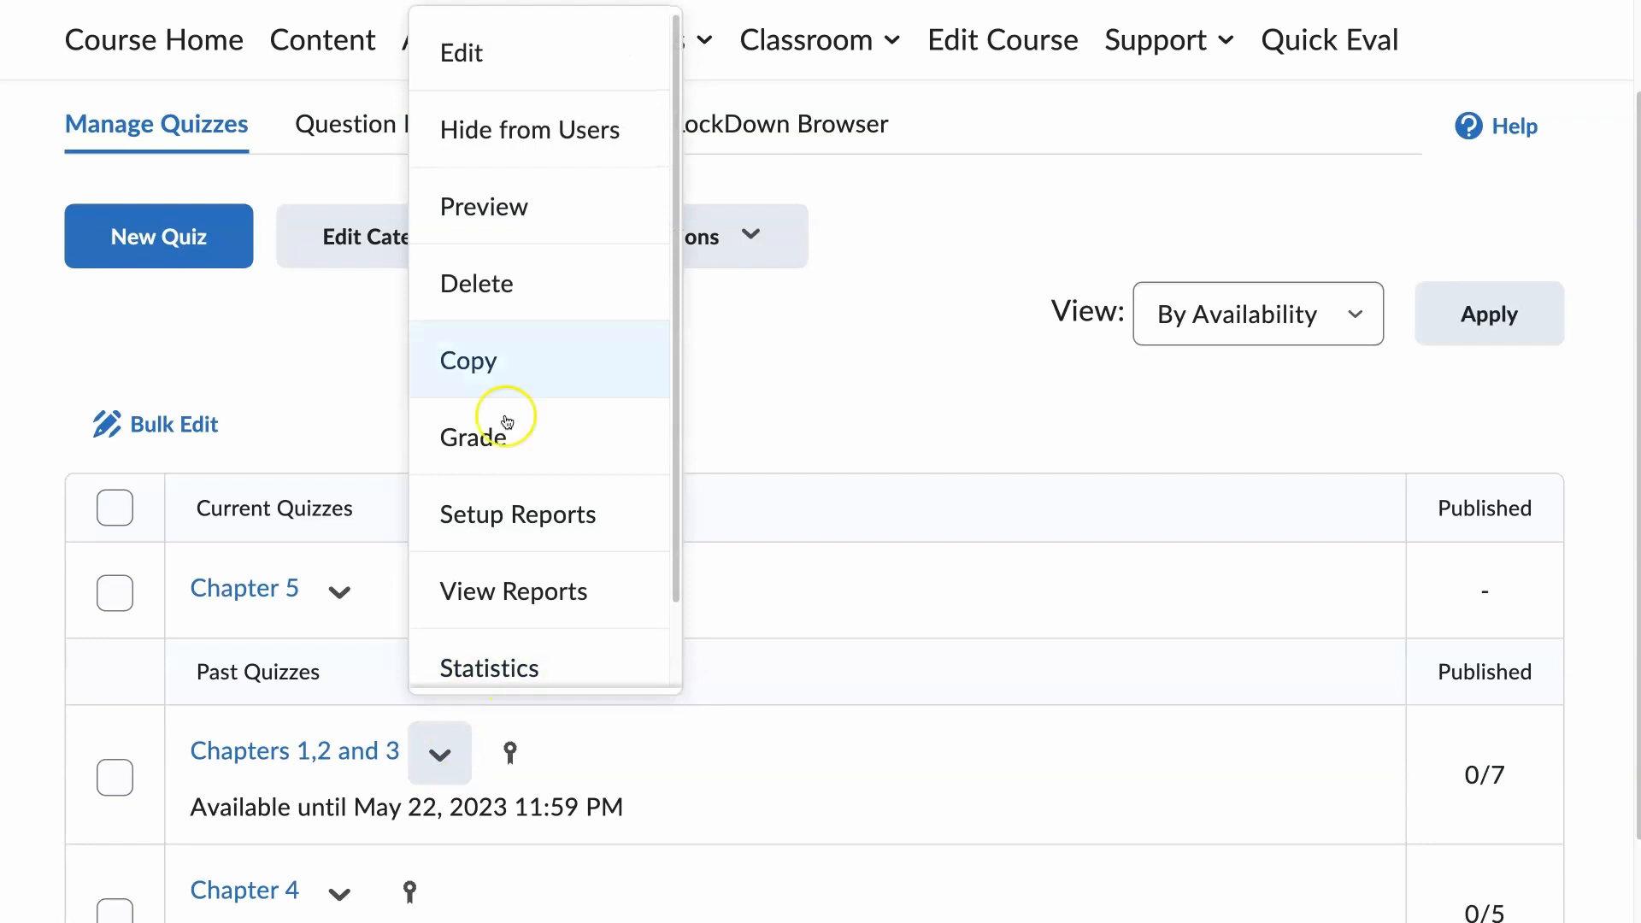
pyautogui.moveTo(498, 52)
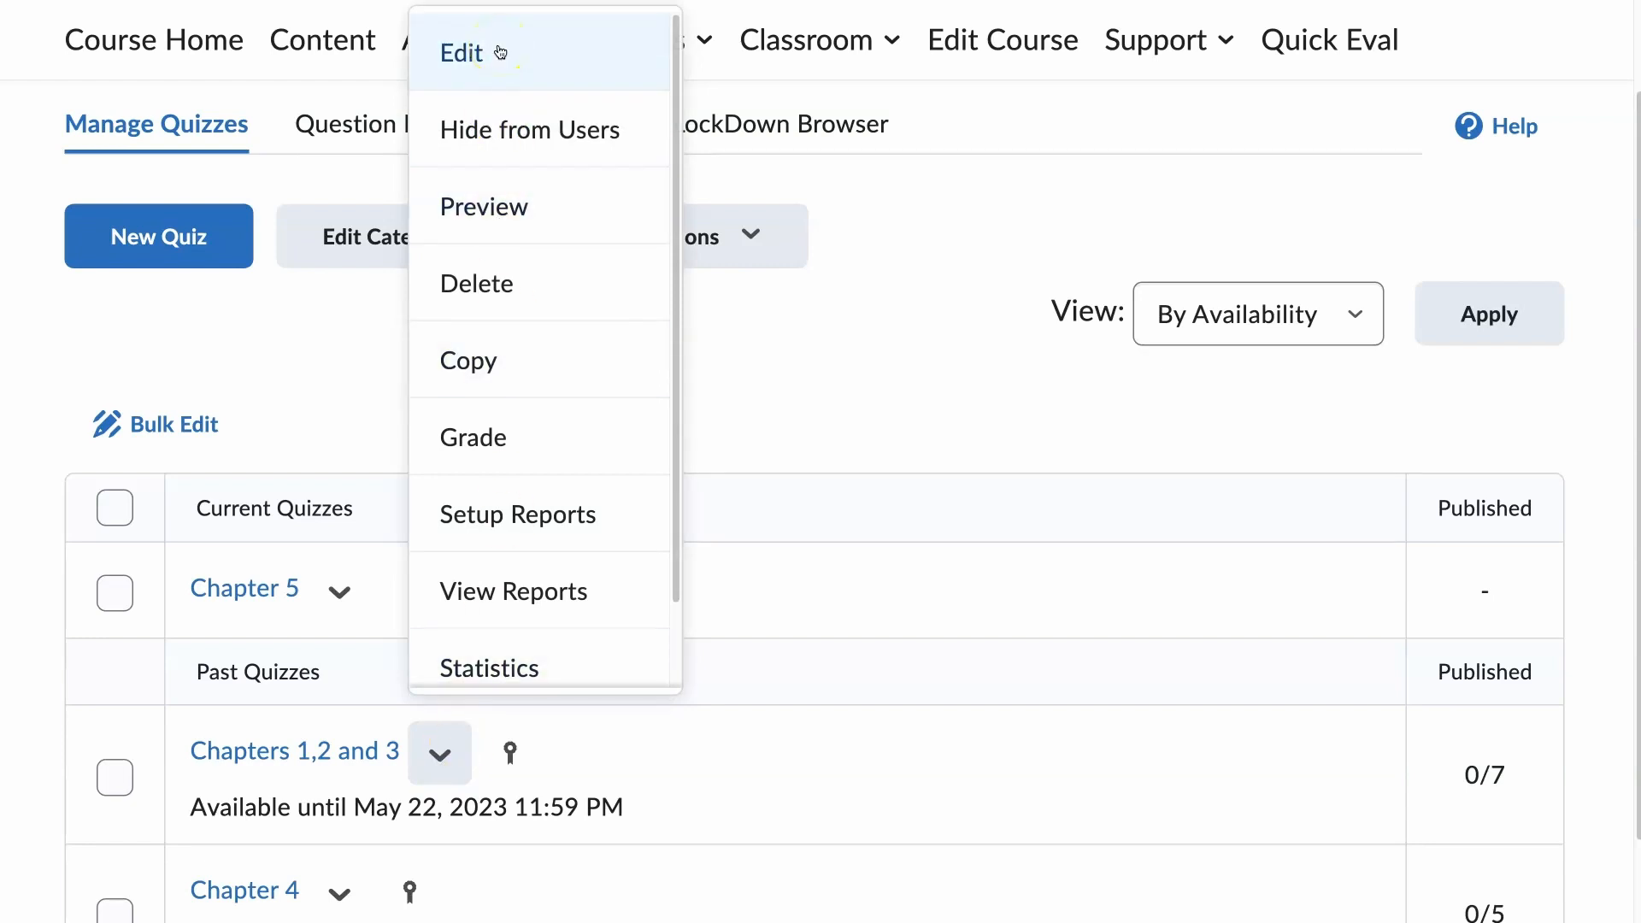
# Enable Auto-publish attempt results and Synchronize to grade book on the quiz, then save.
pyautogui.click(462, 53)
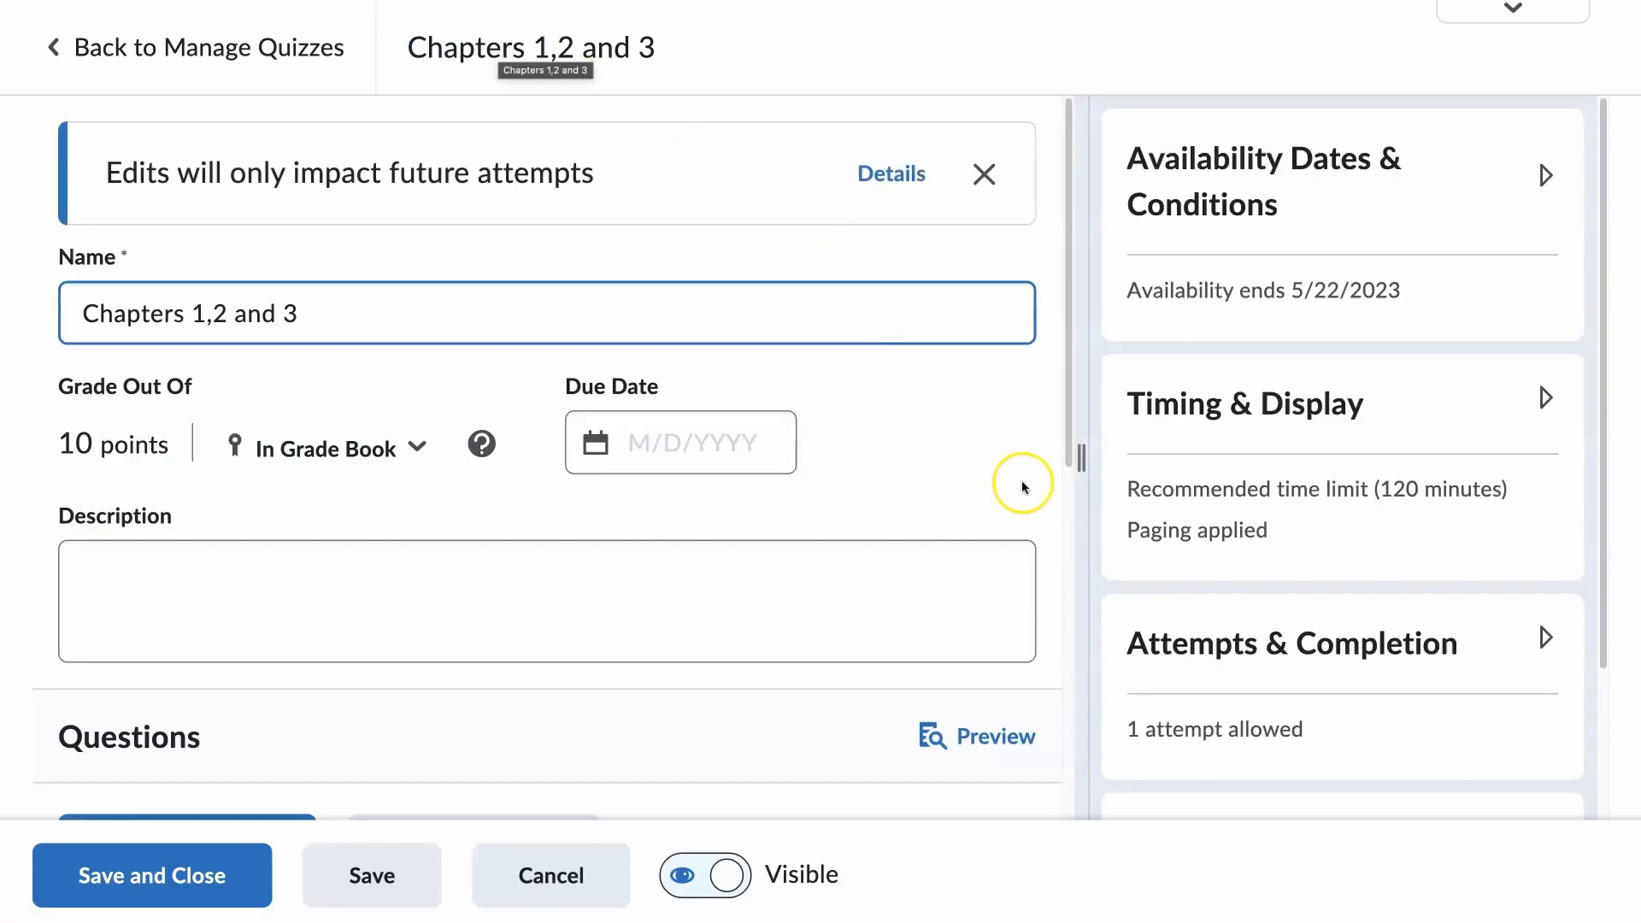
pyautogui.scroll(-3)
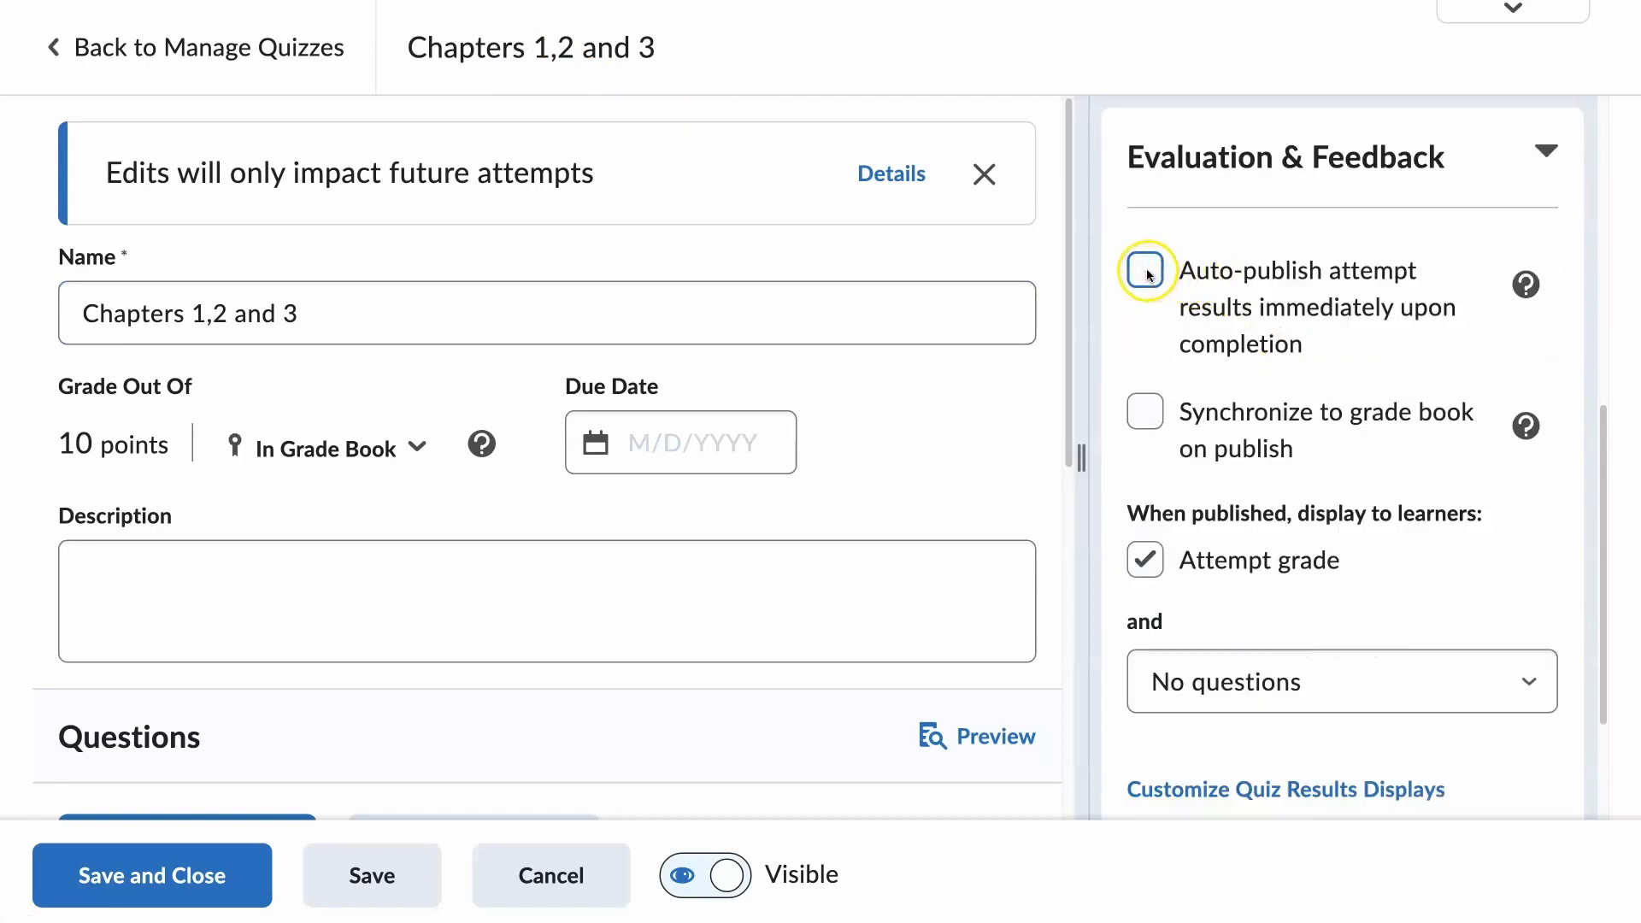
pyautogui.click(1144, 271)
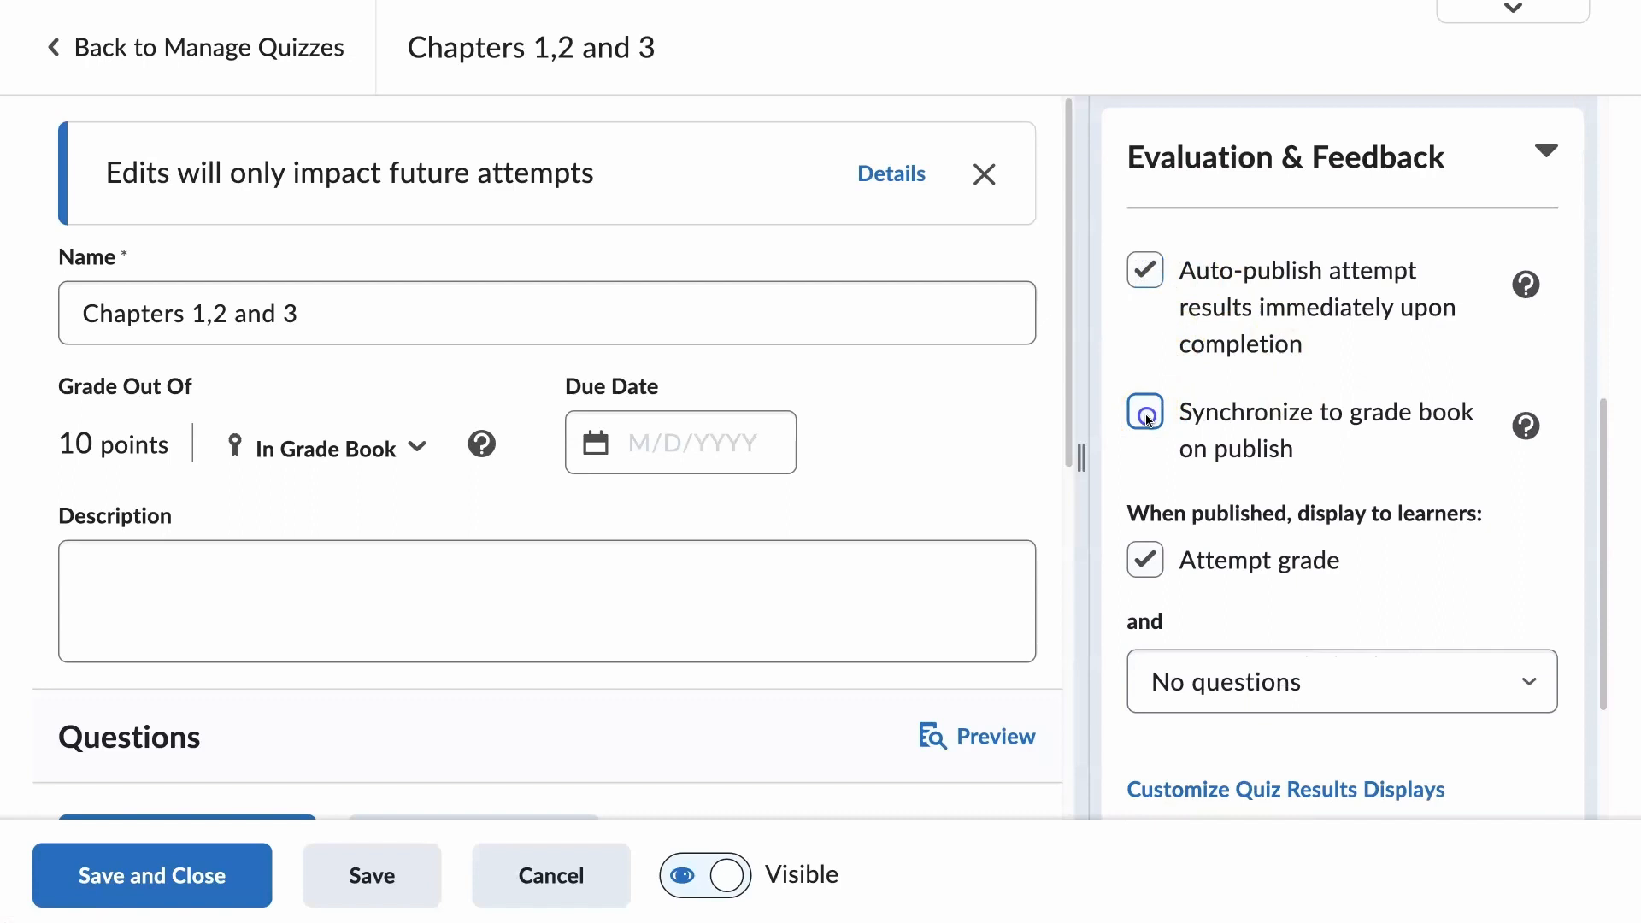
pyautogui.click(1143, 411)
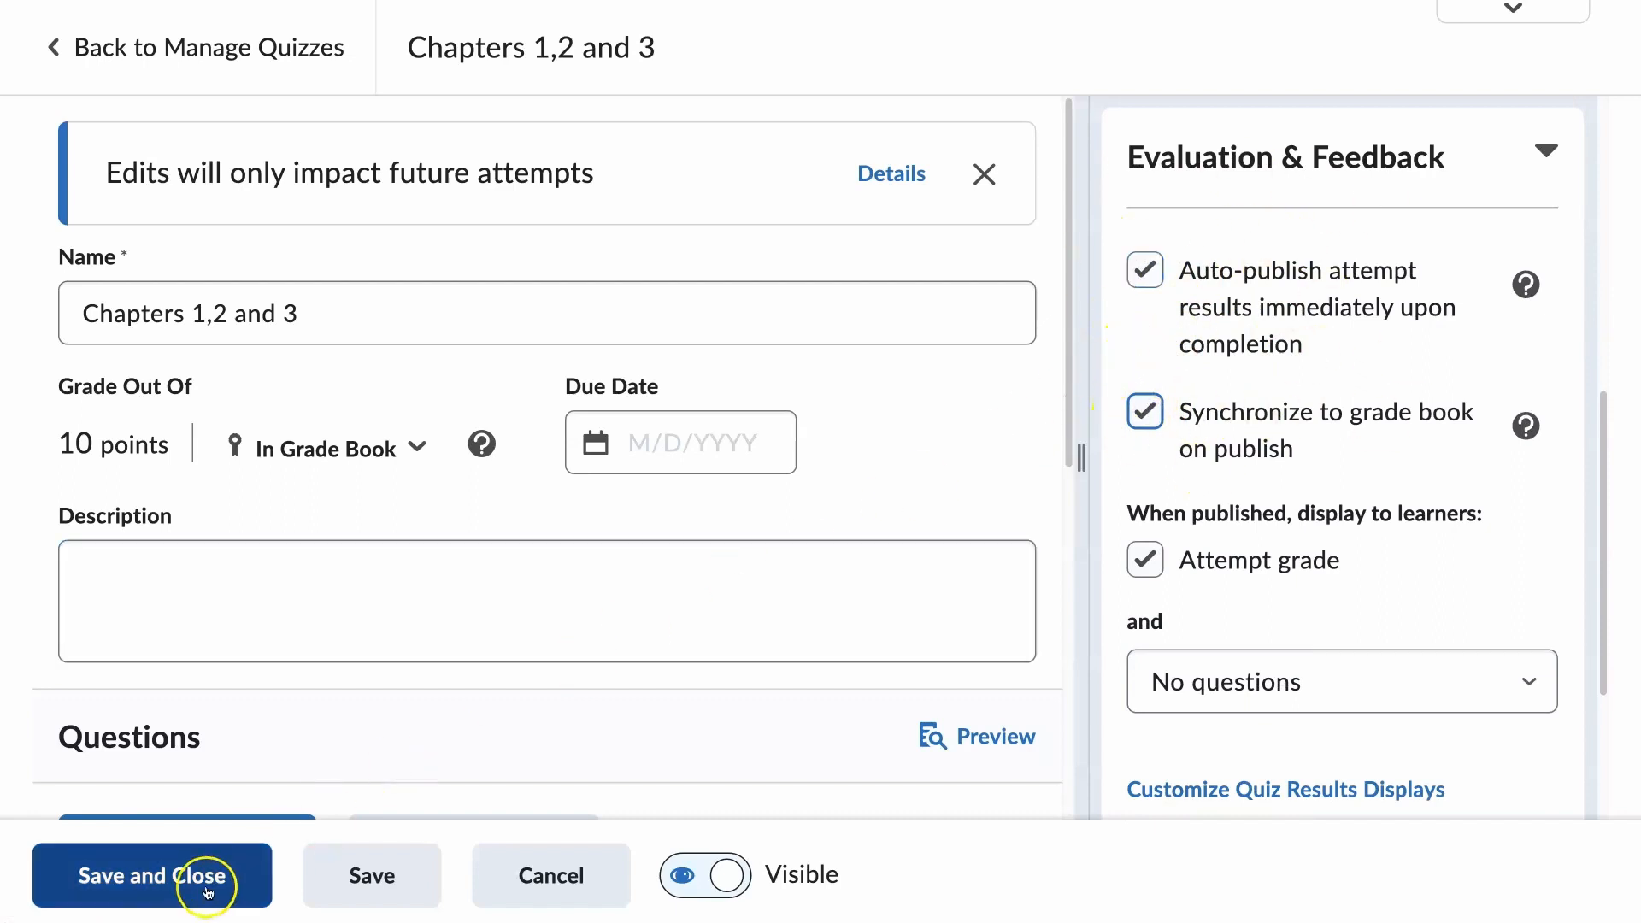
pyautogui.click(153, 876)
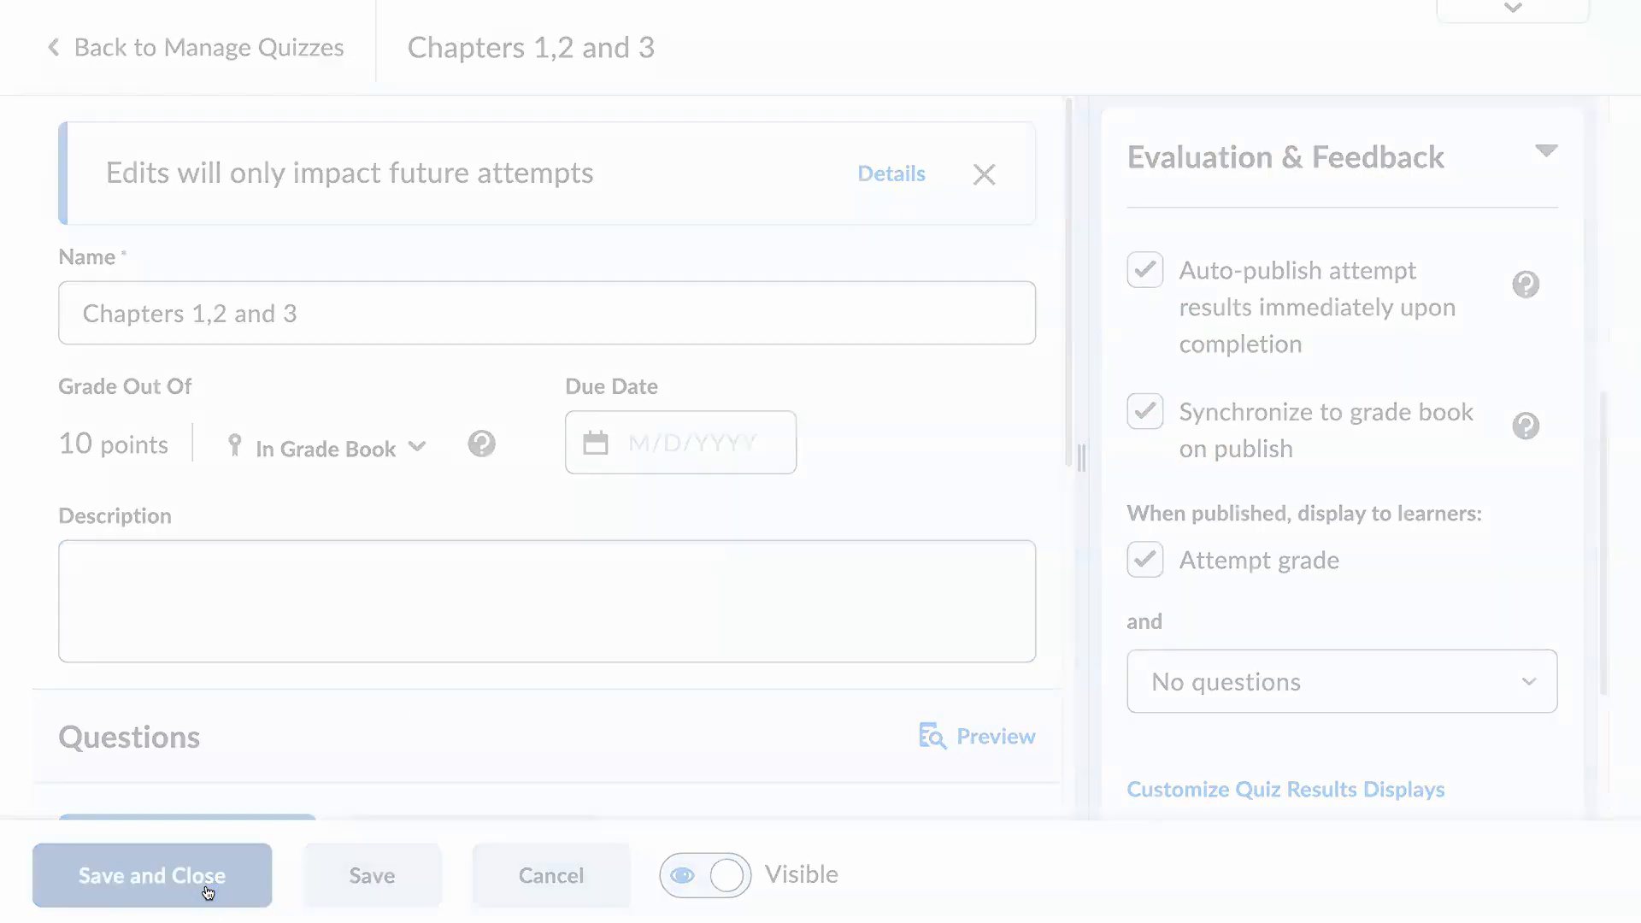
# Open Grade for Chapters 1,2 and 3 and select all seven draft attempts.
pyautogui.click(153, 876)
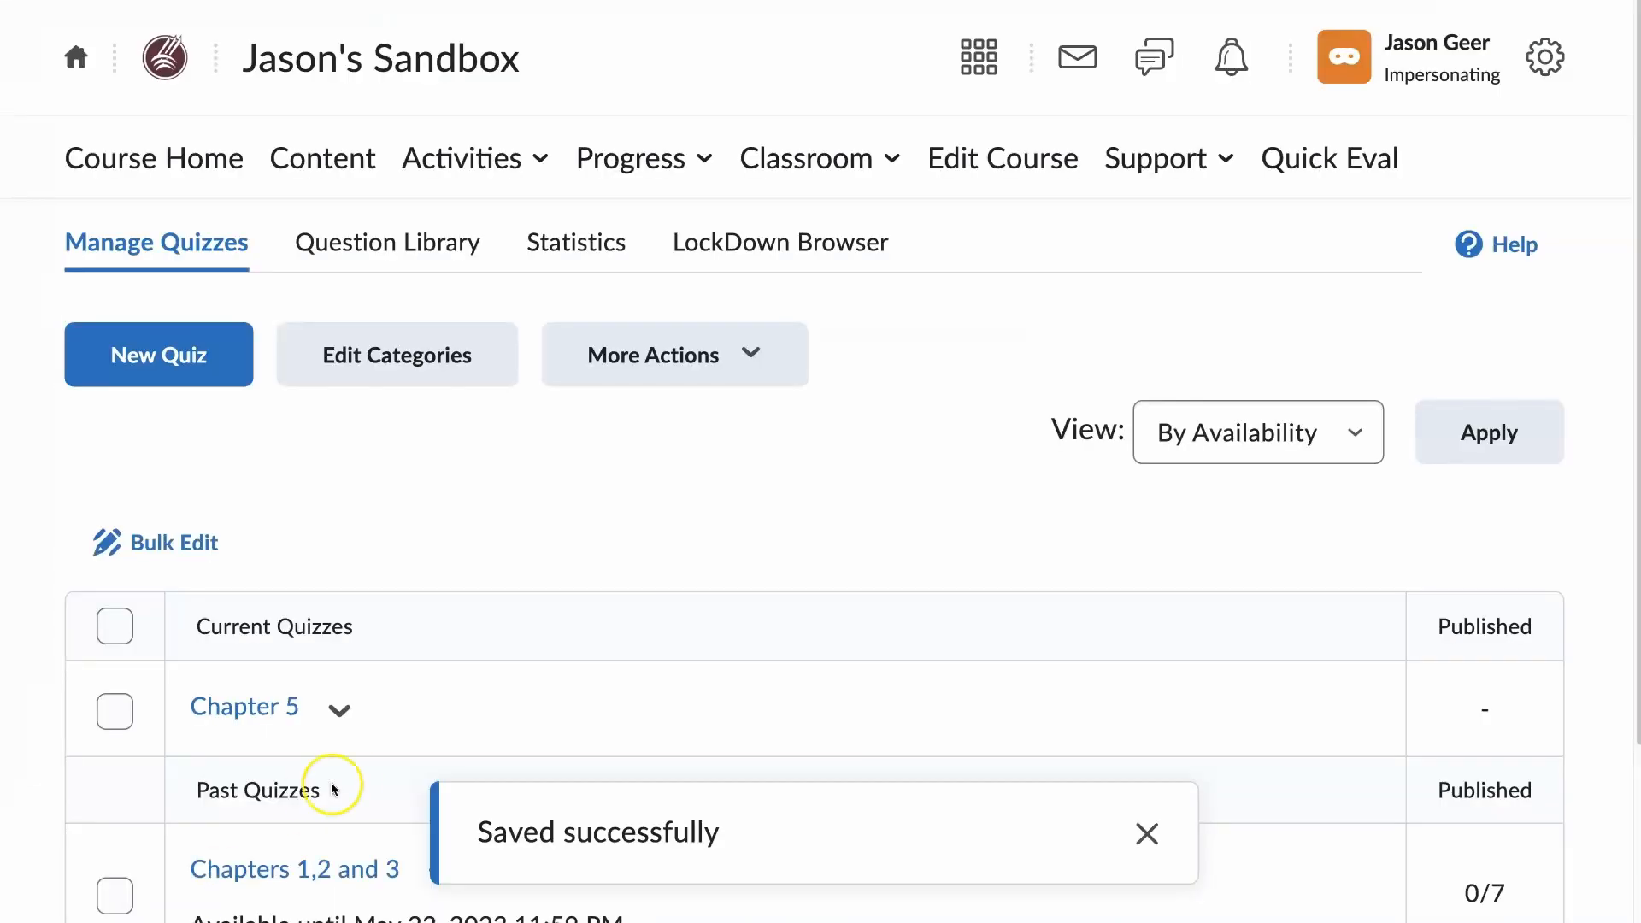
pyautogui.scroll(-3)
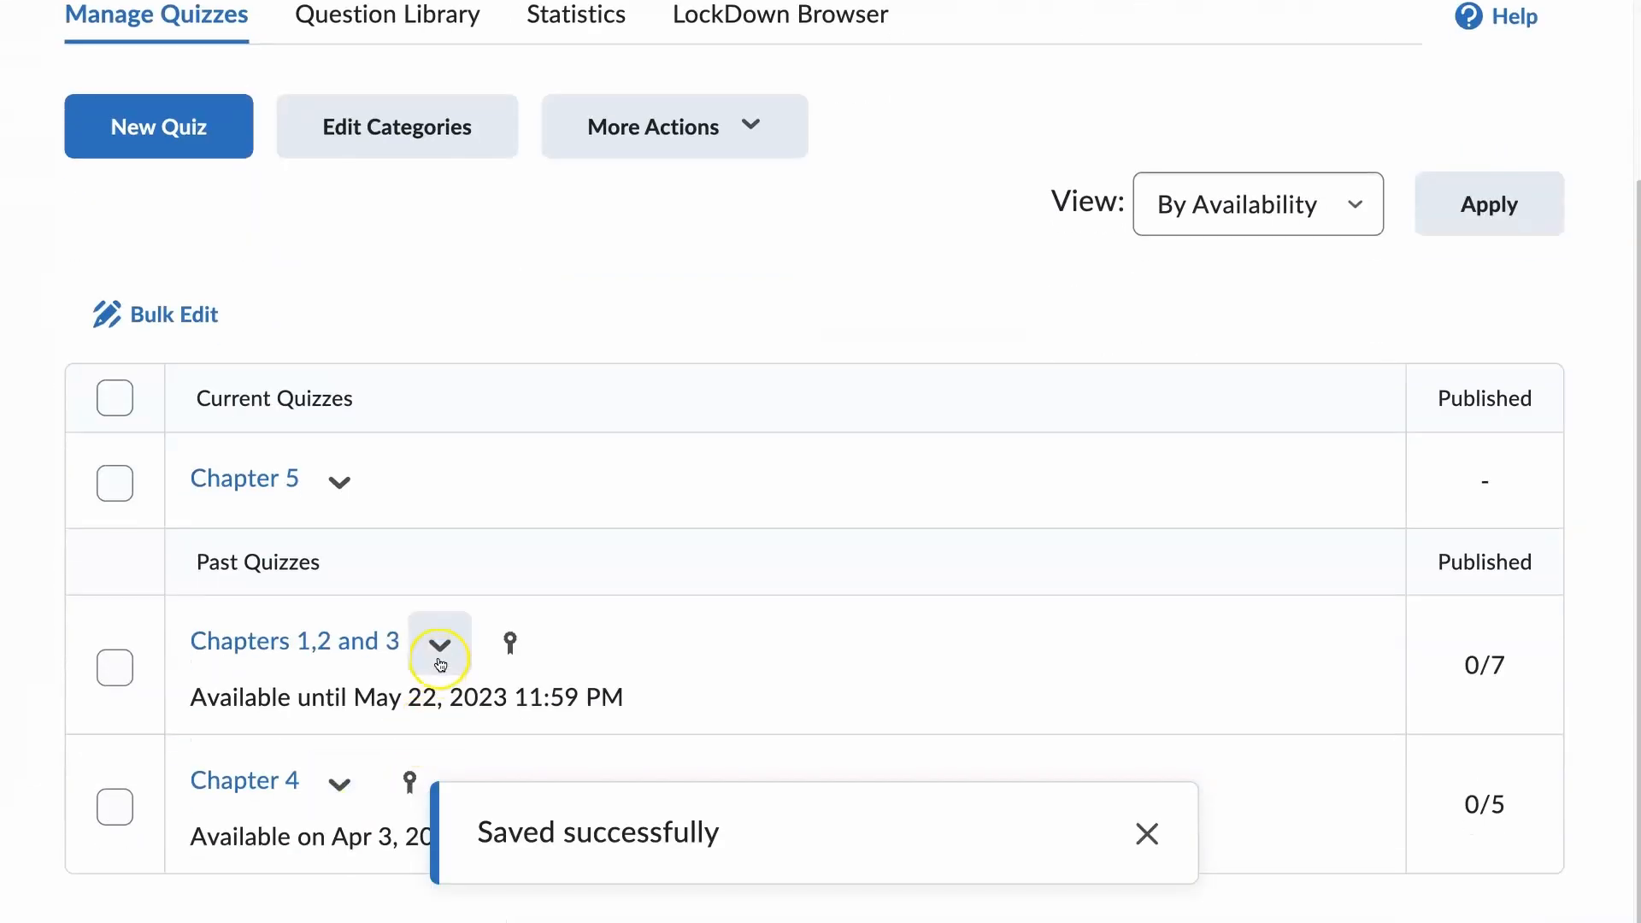
pyautogui.click(438, 643)
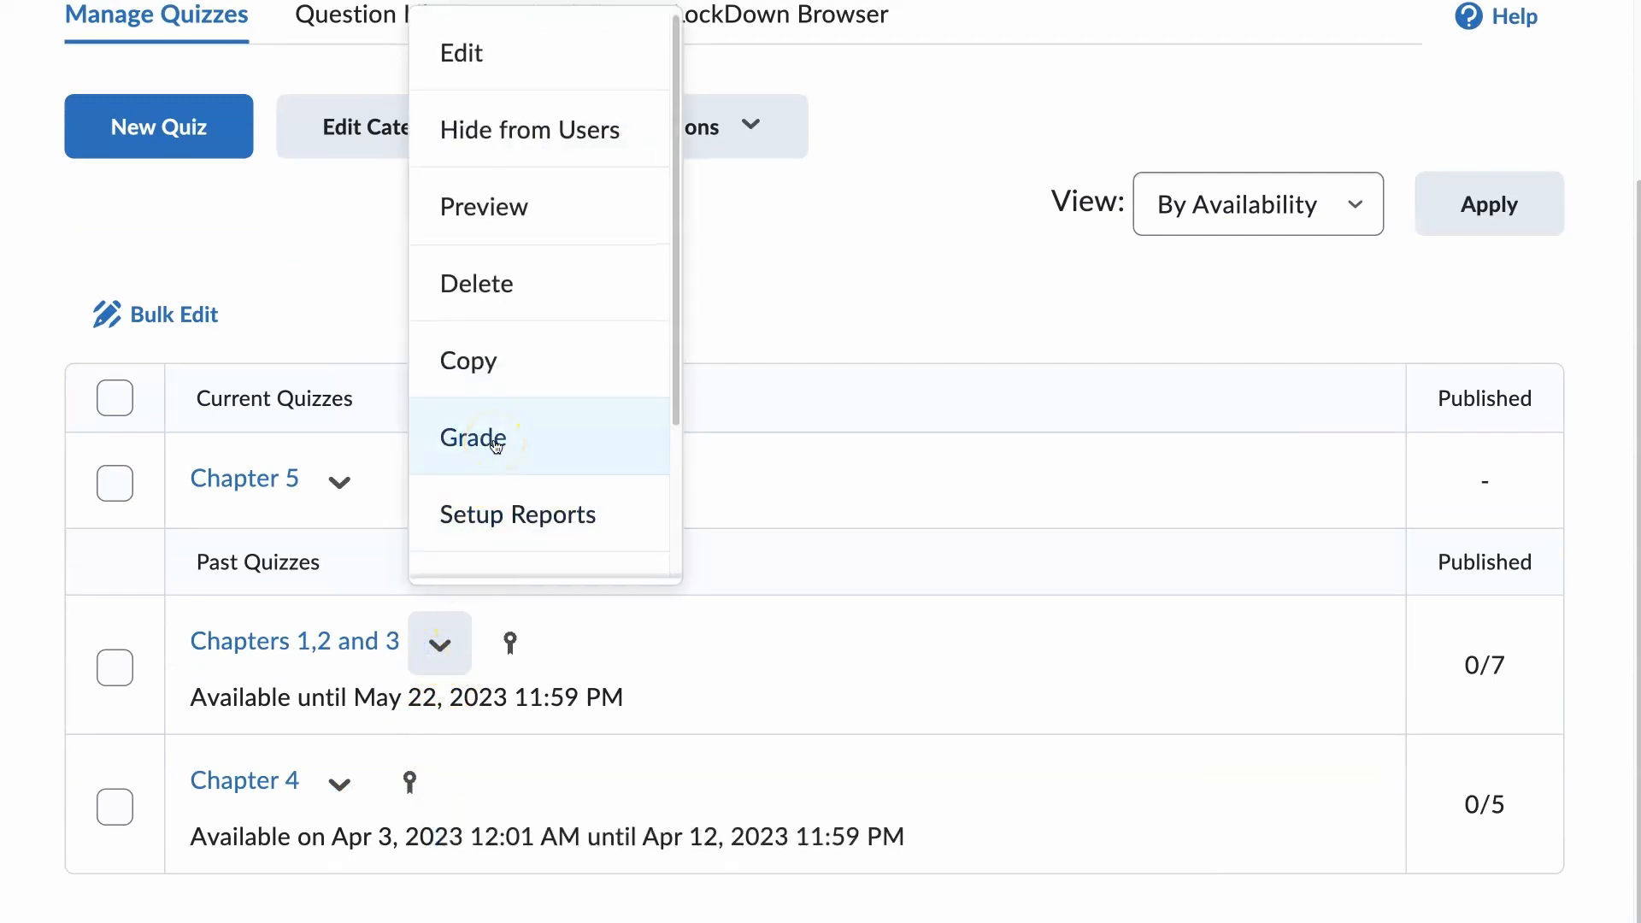
pyautogui.click(472, 438)
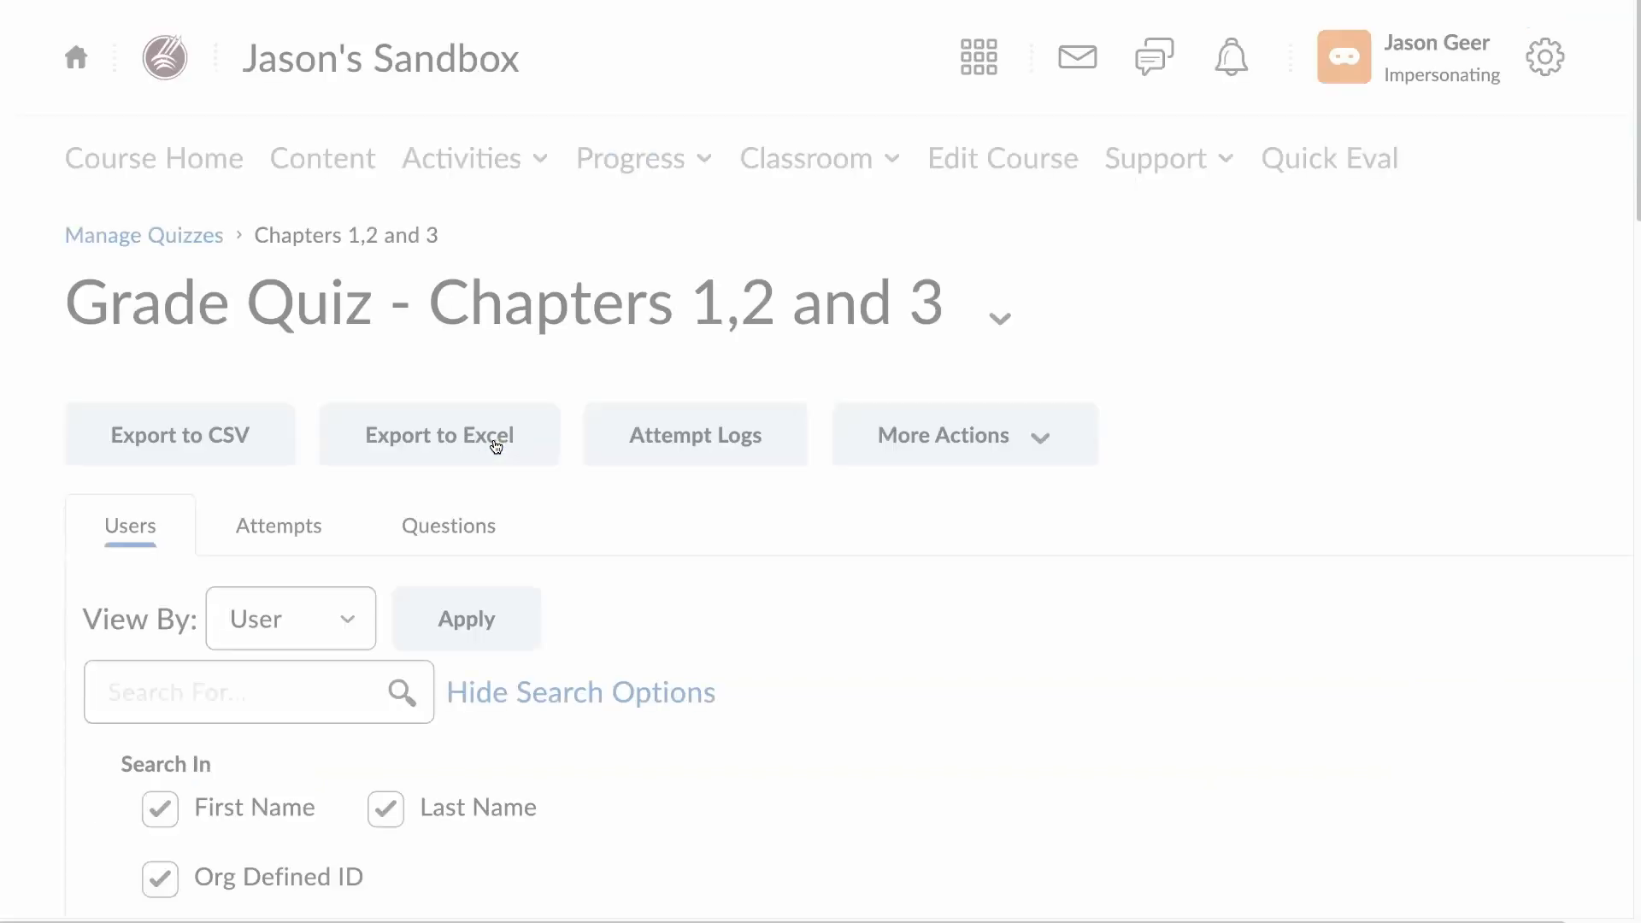
pyautogui.scroll(-3)
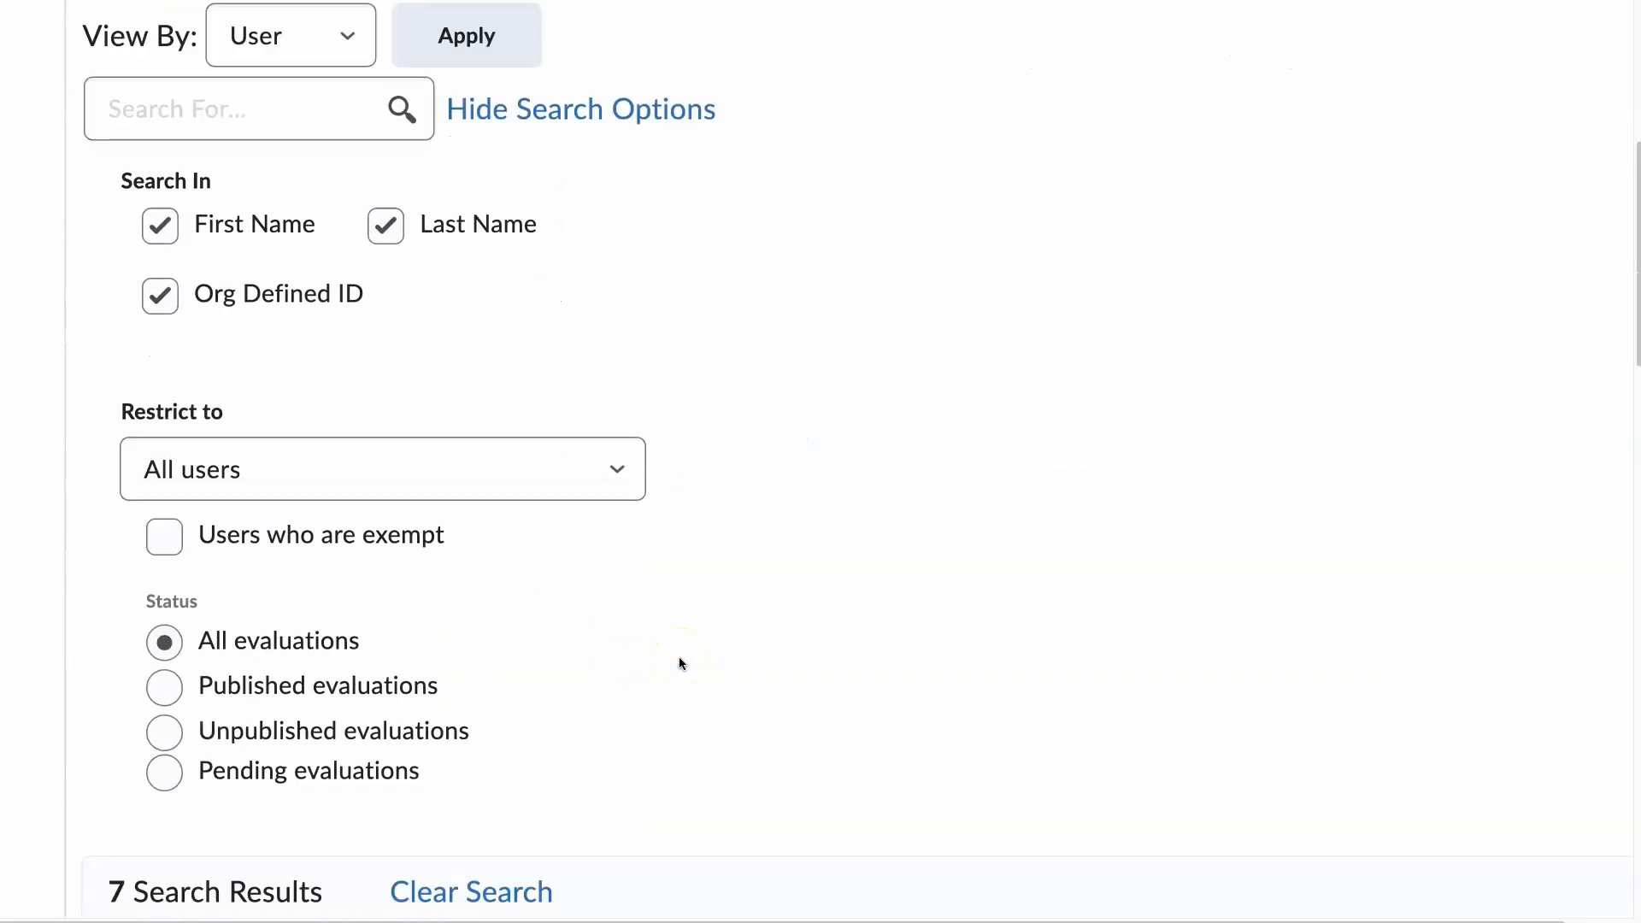
pyautogui.scroll(-3)
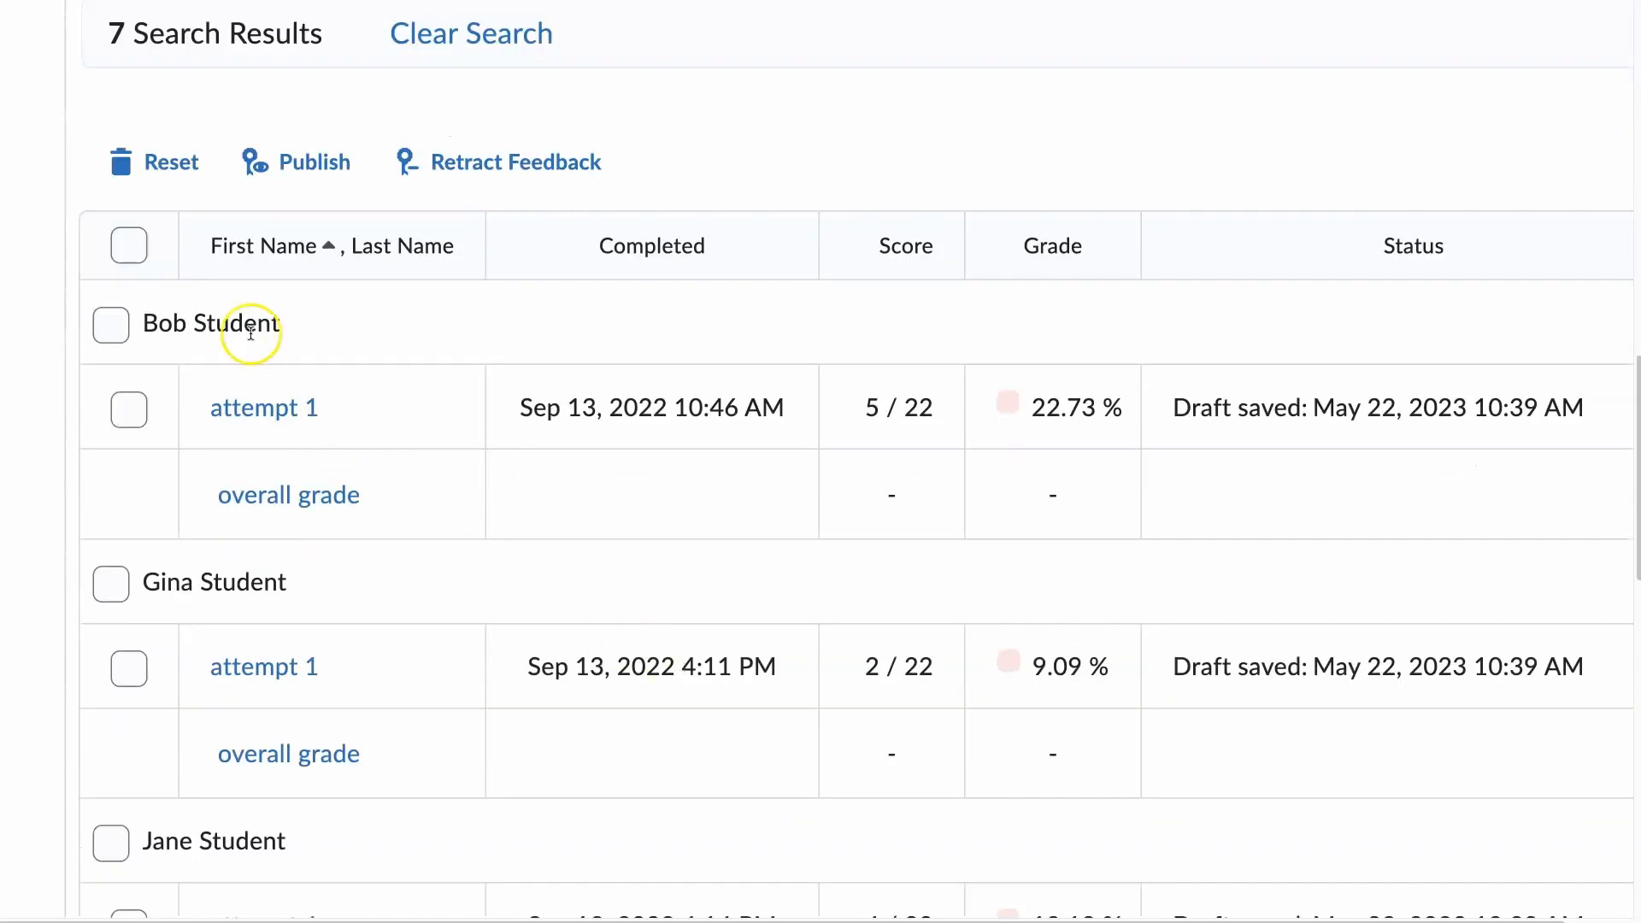
pyautogui.click(129, 245)
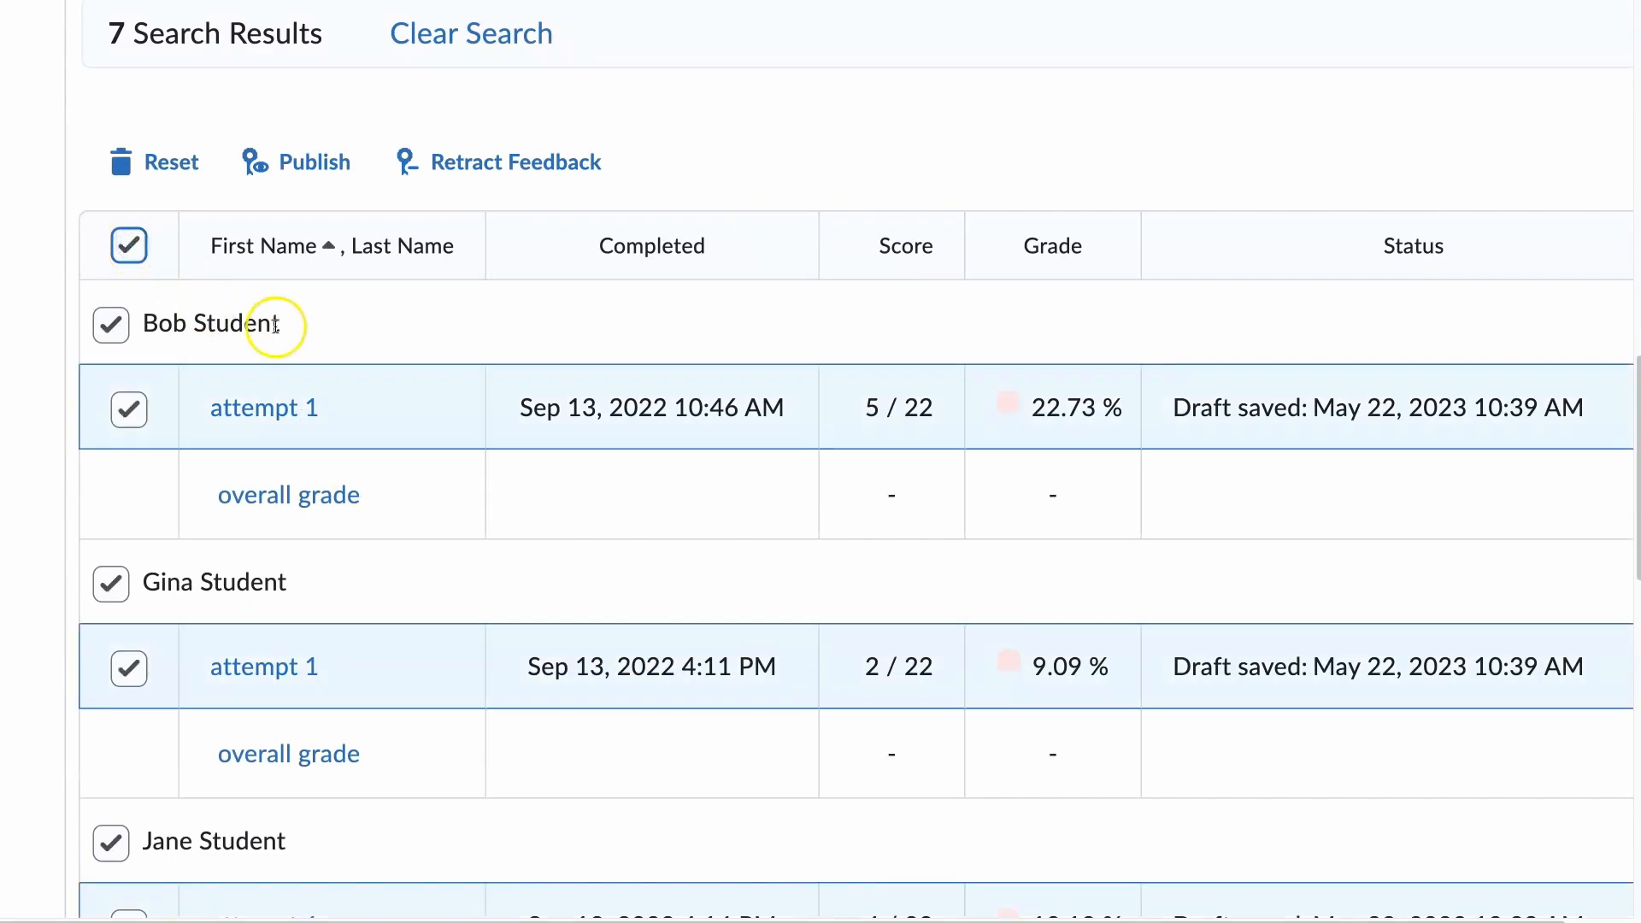
pyautogui.scroll(-3)
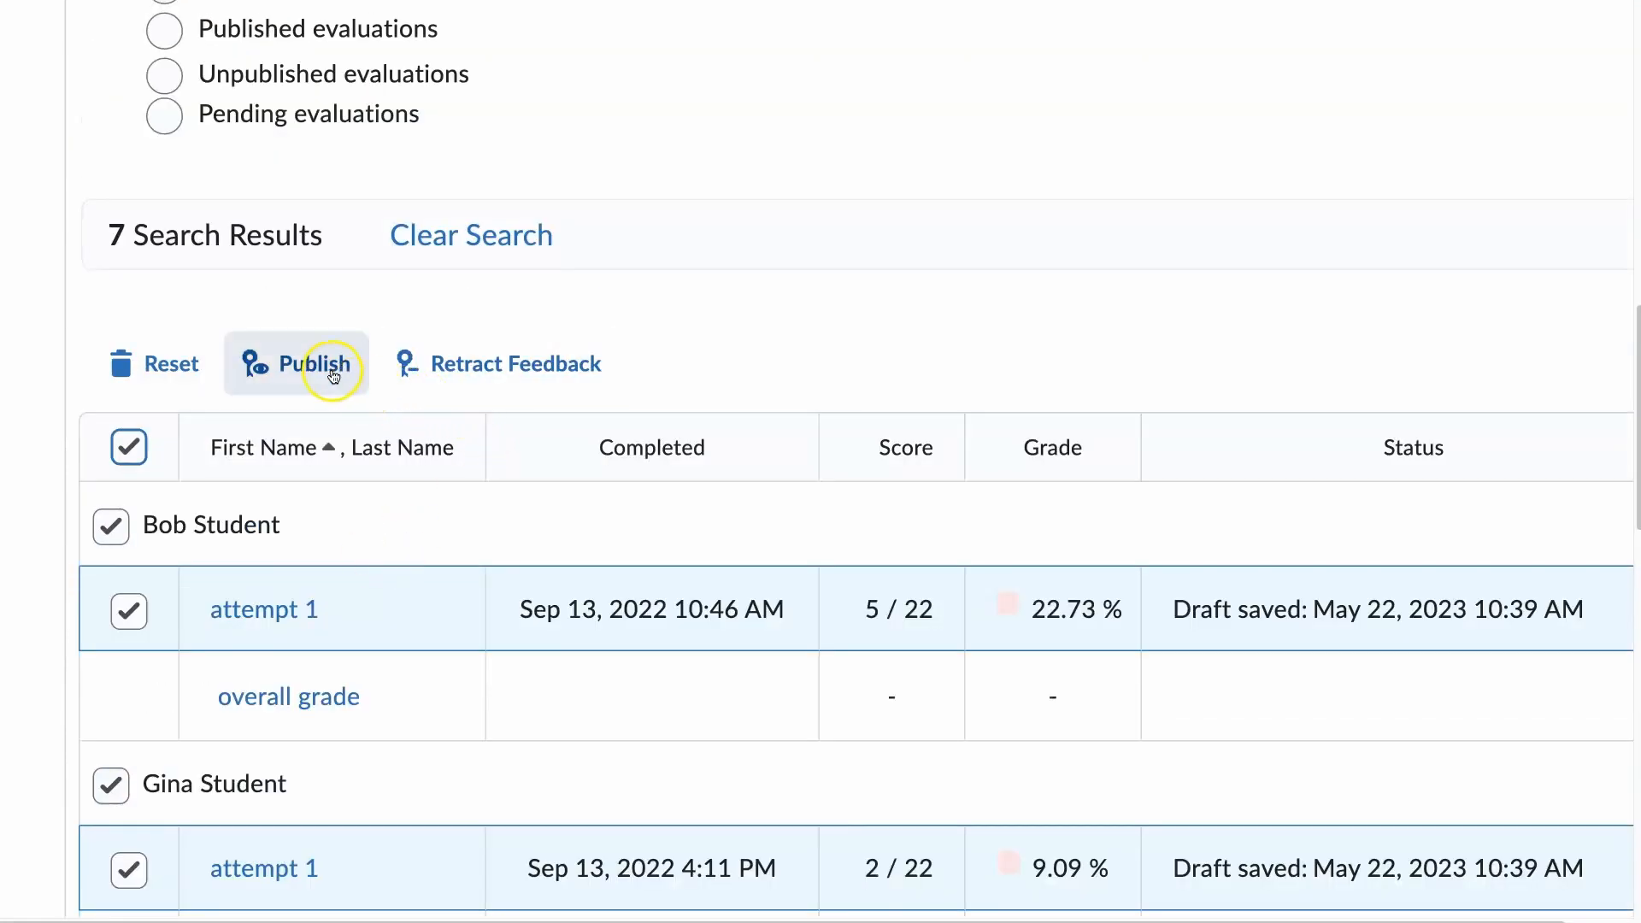
# Publish the seven selected attempts, confirming Yes in the dialog.
pyautogui.click(313, 364)
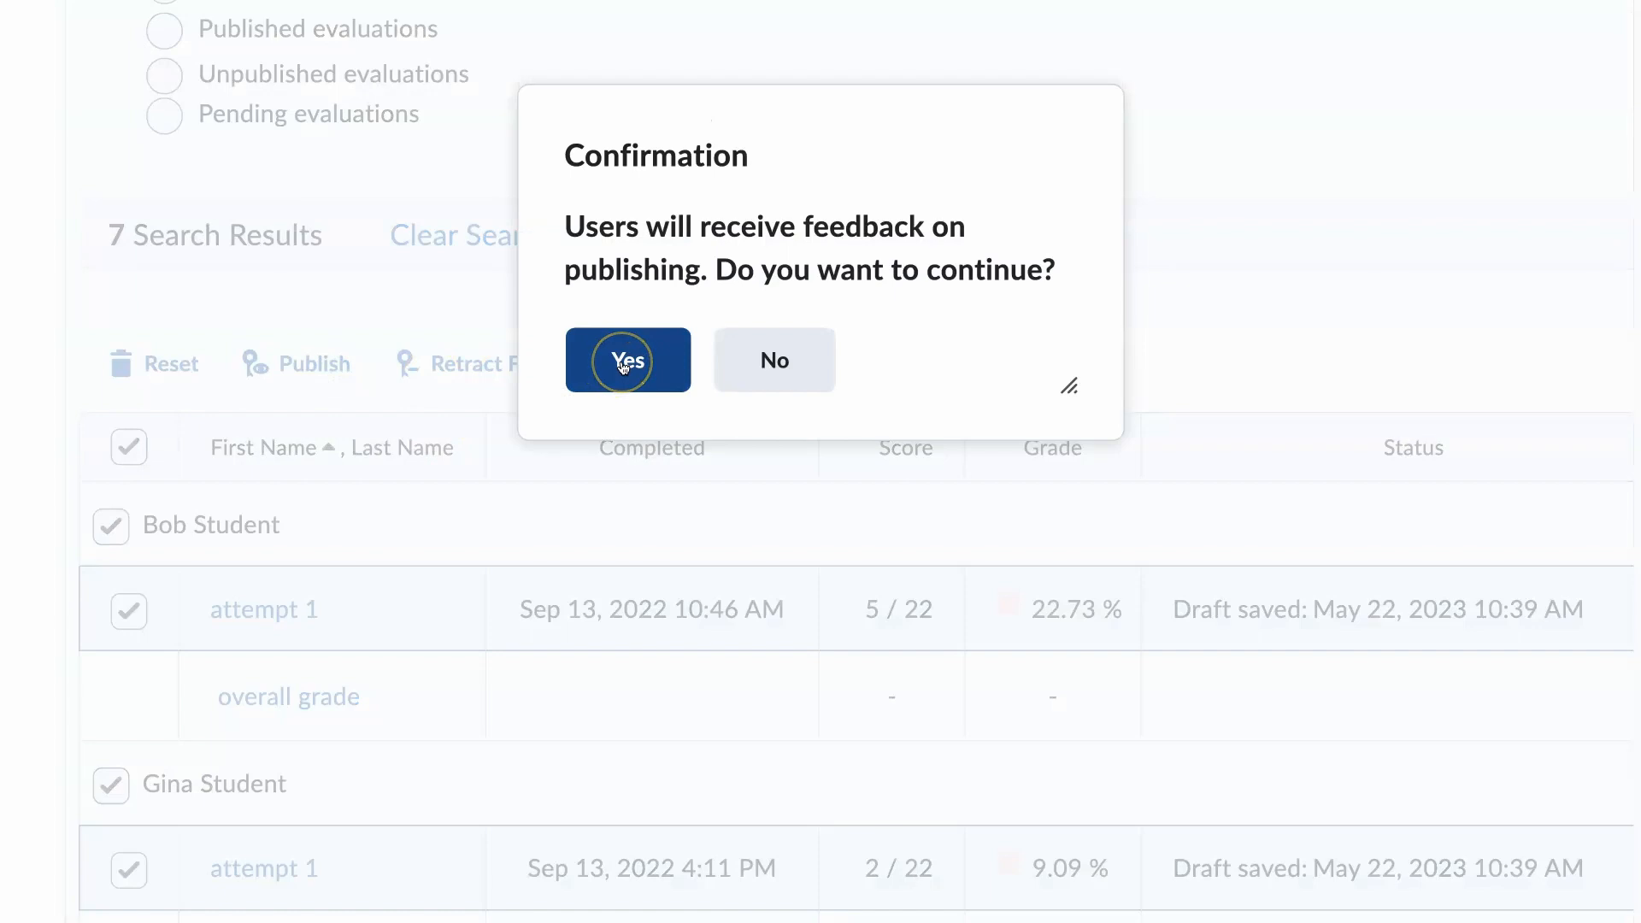
pyautogui.click(628, 359)
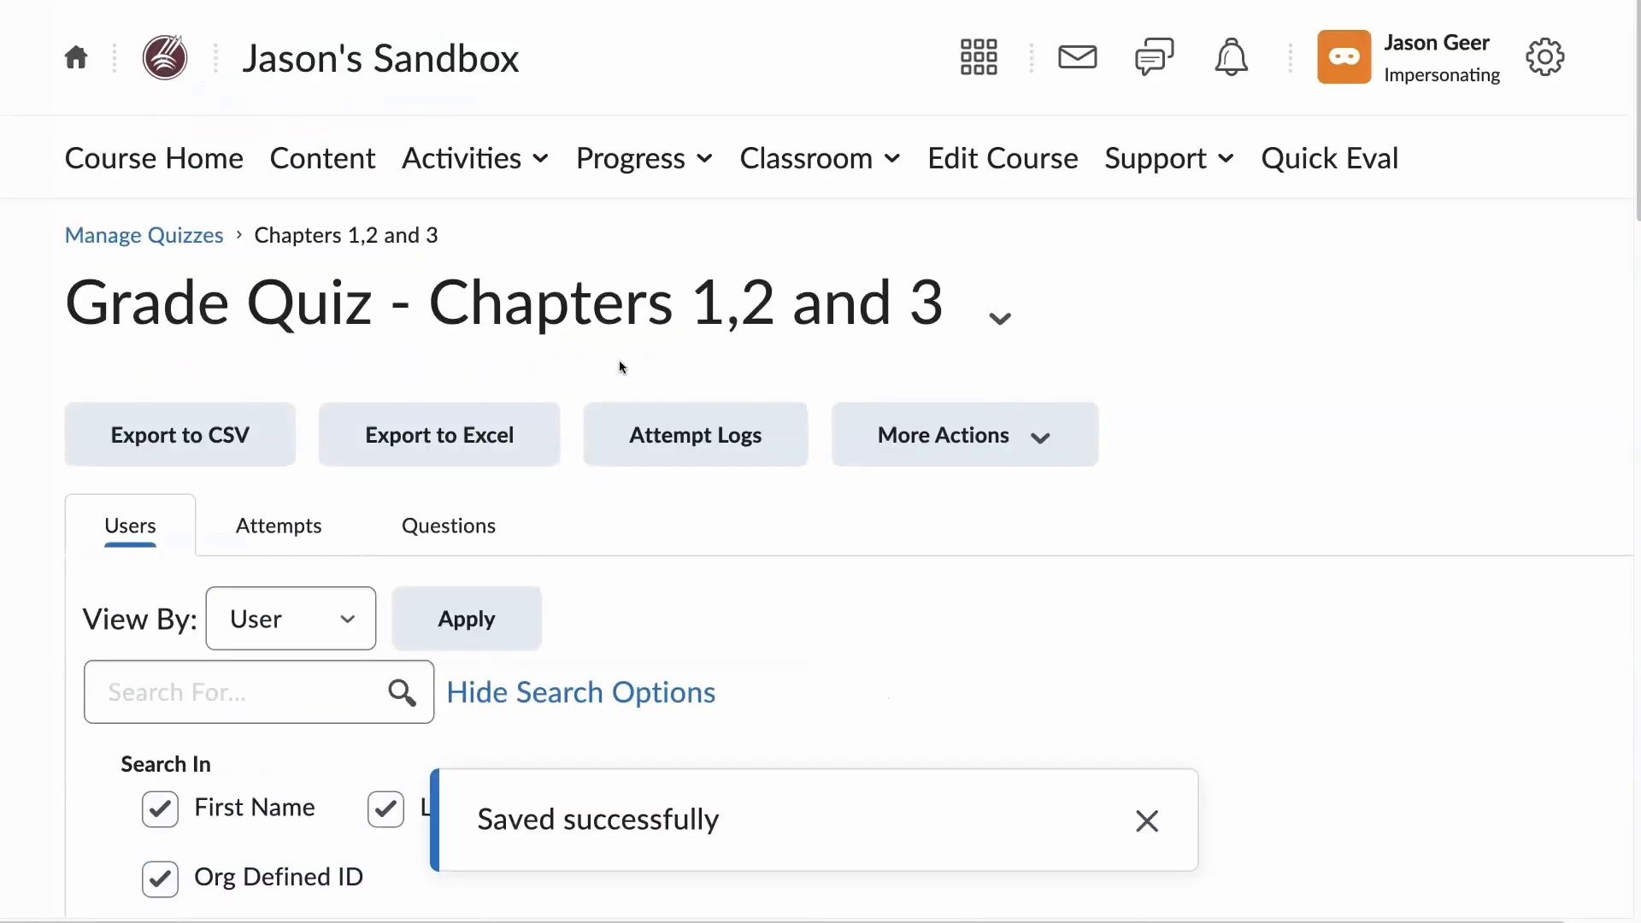
pyautogui.scroll(-3)
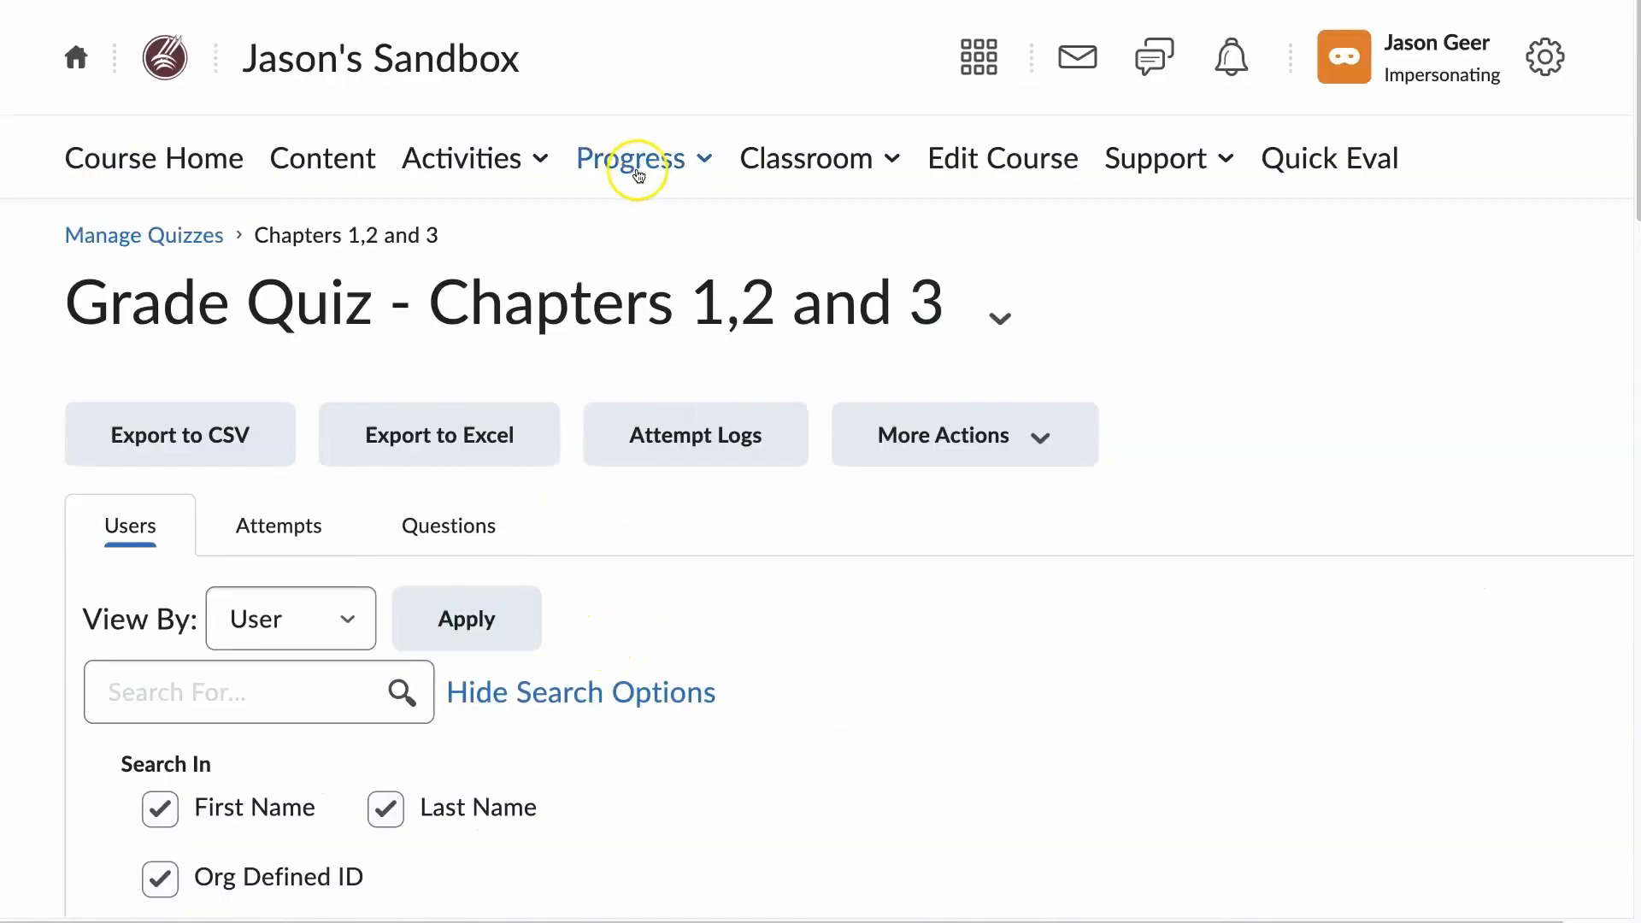
# Reopen Grades and check the Chapters 1 2 and 3 scores, e.g. 22.73 % and 9.09 %.
pyautogui.click(633, 159)
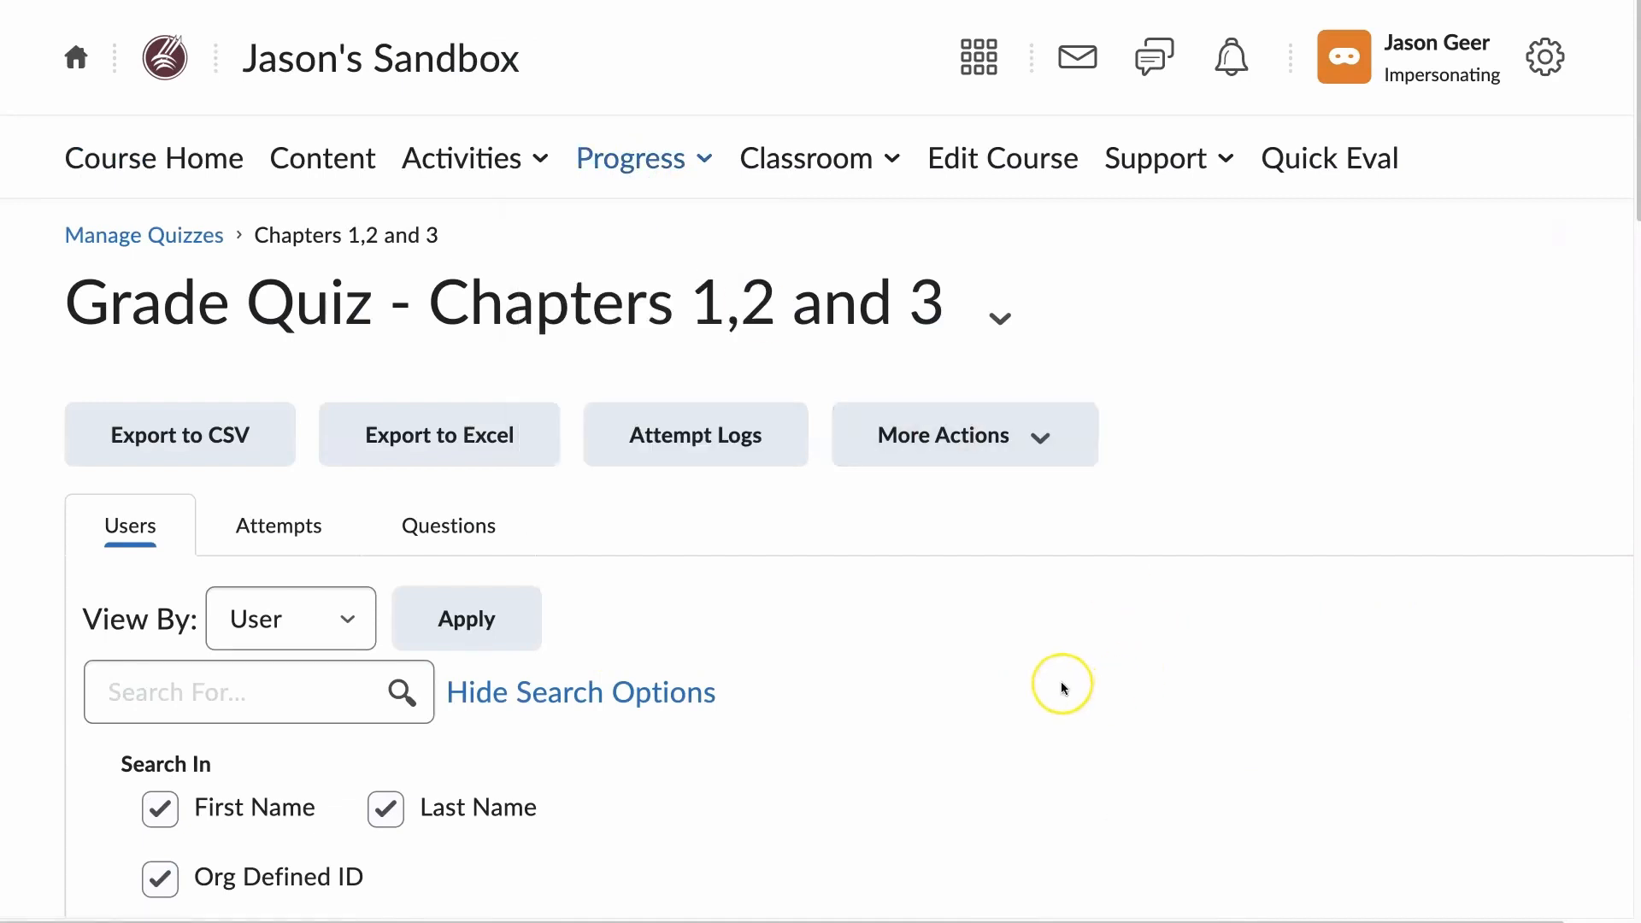
pyautogui.scroll(-3)
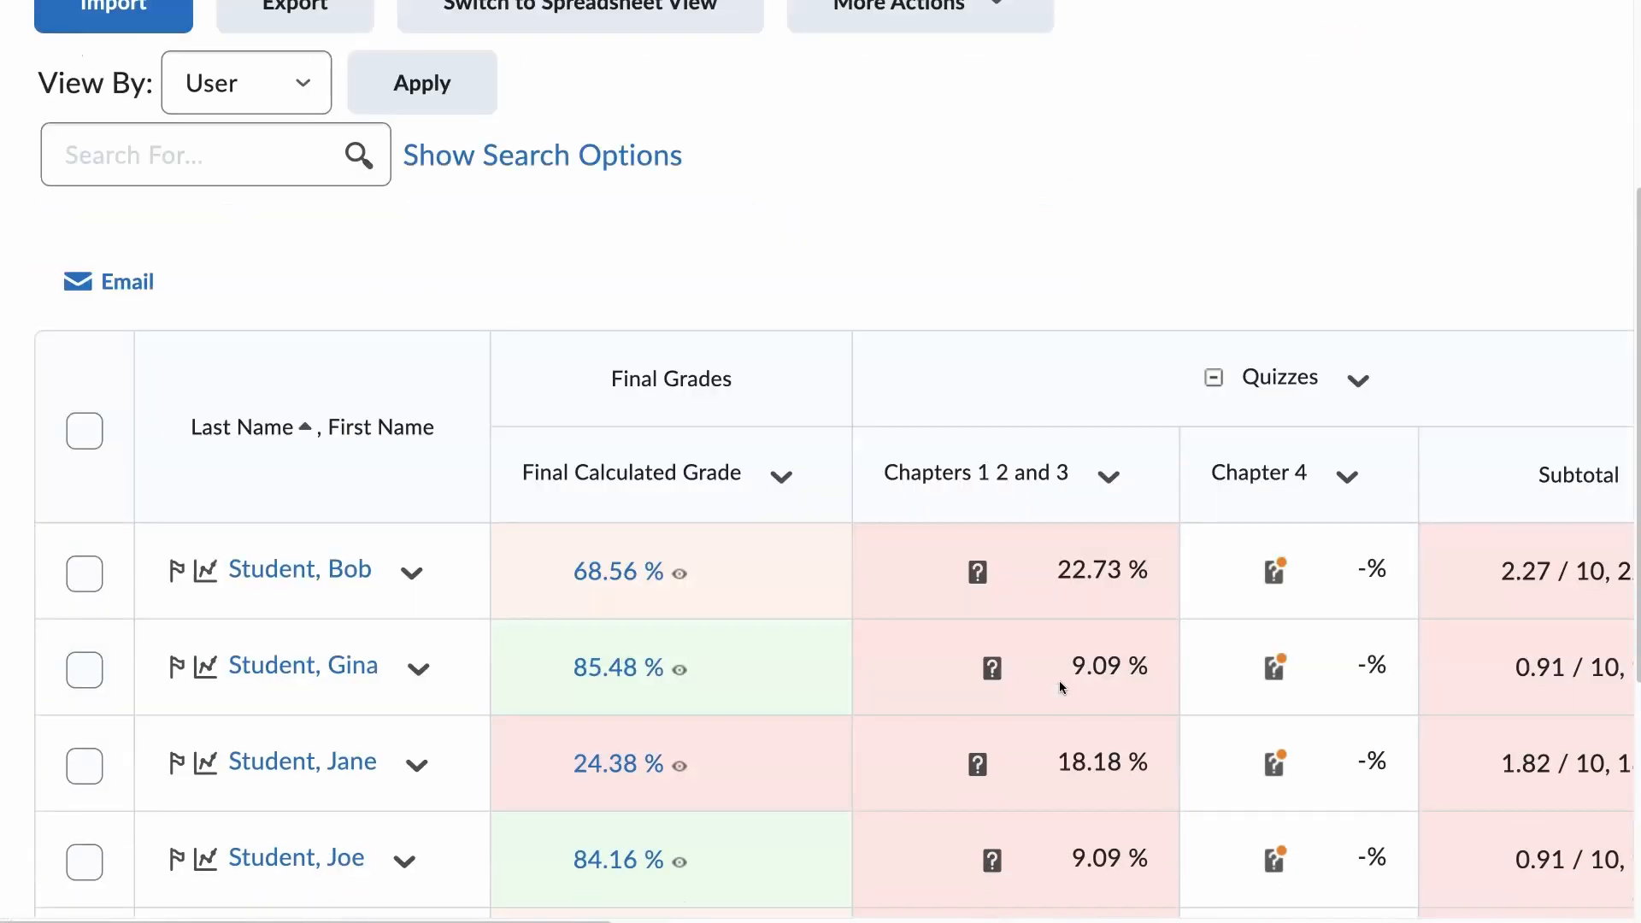
pyautogui.scroll(-3)
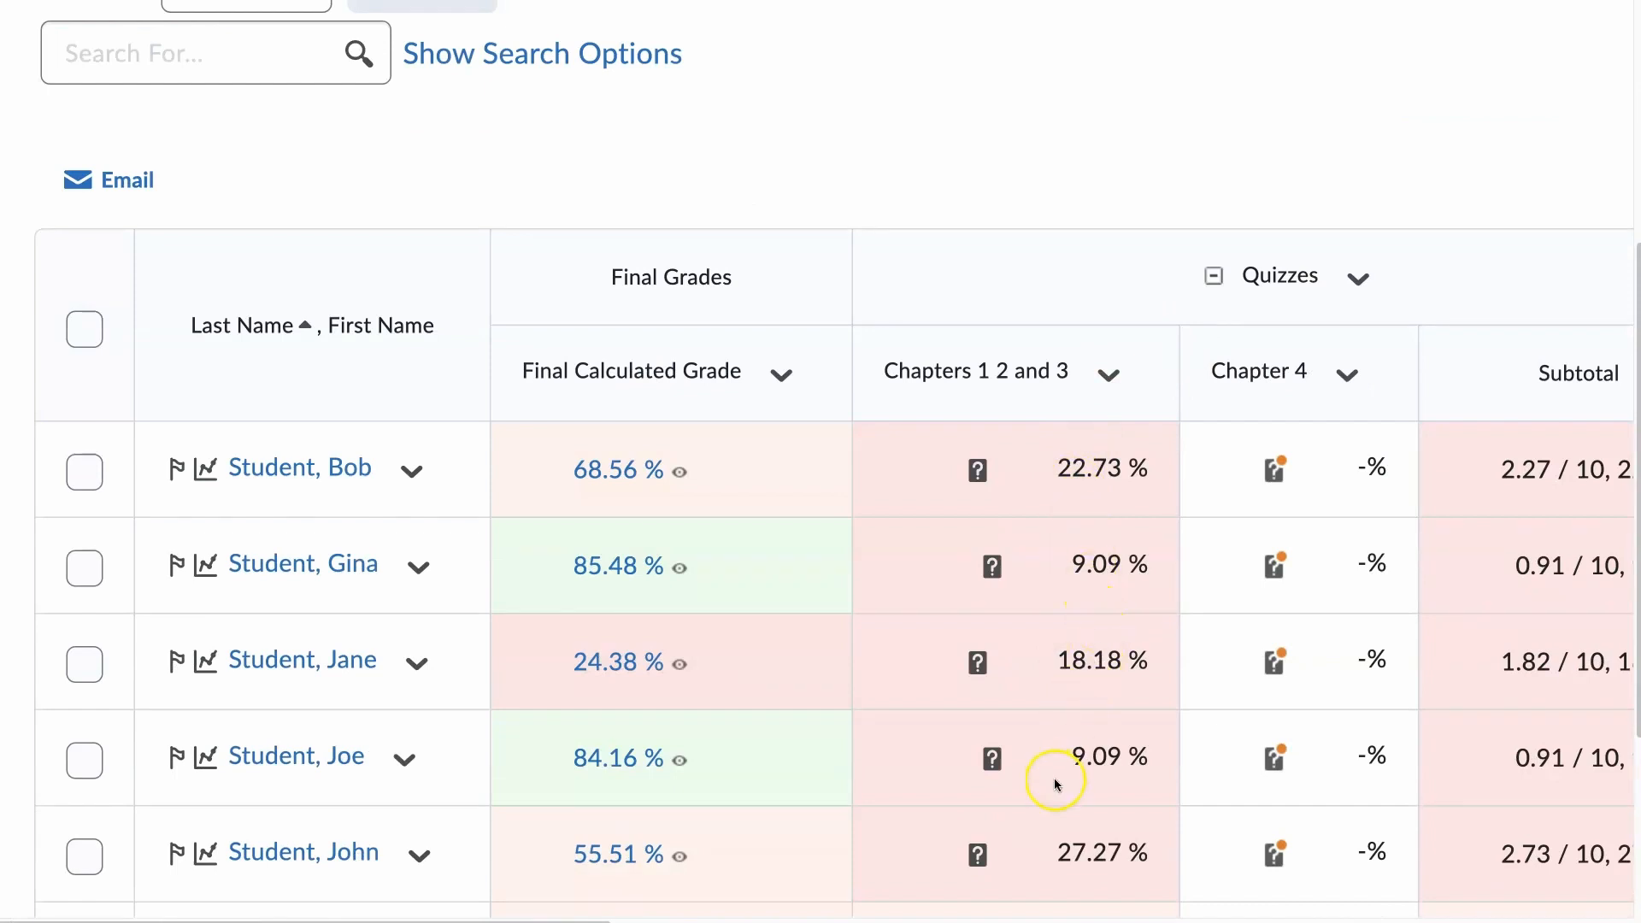
pyautogui.scroll(-3)
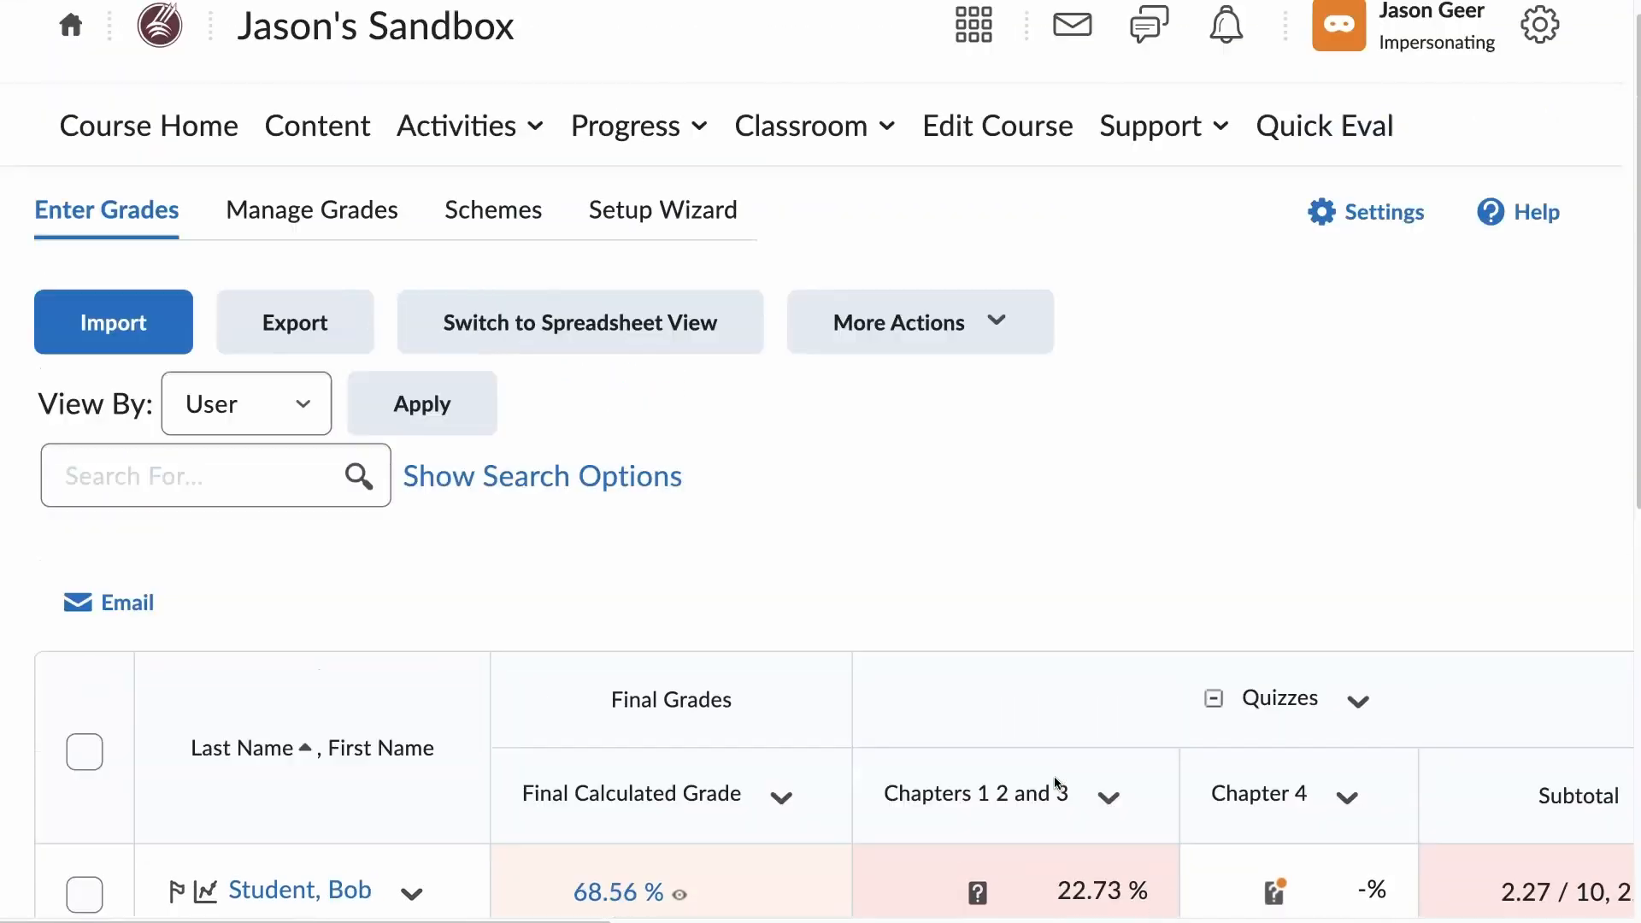
pyautogui.scroll(-3)
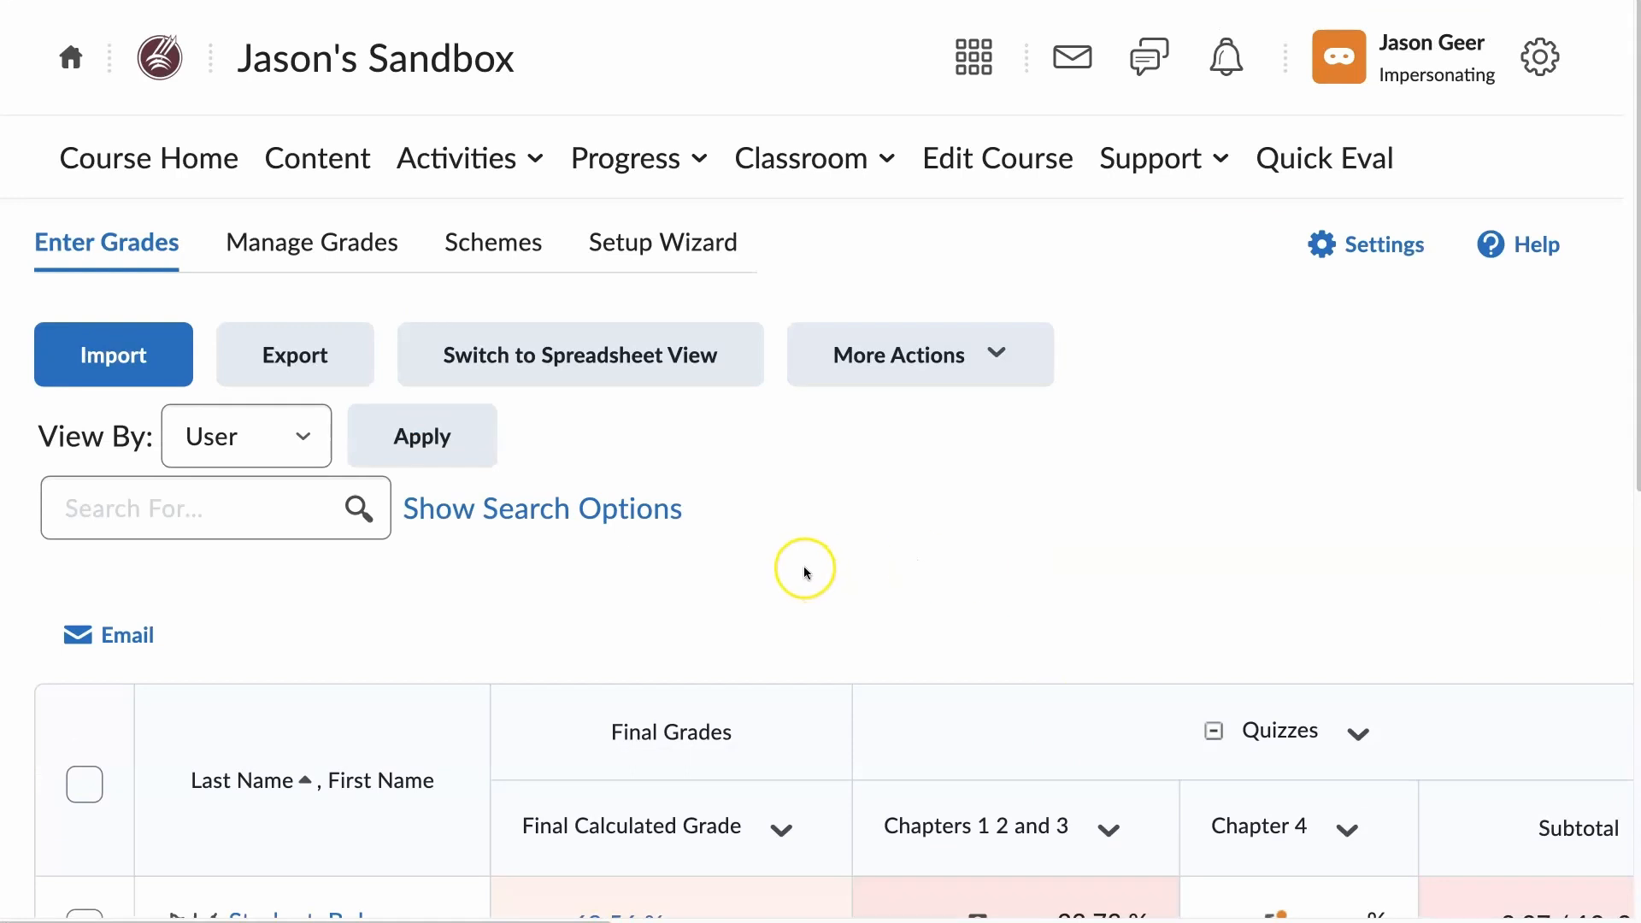